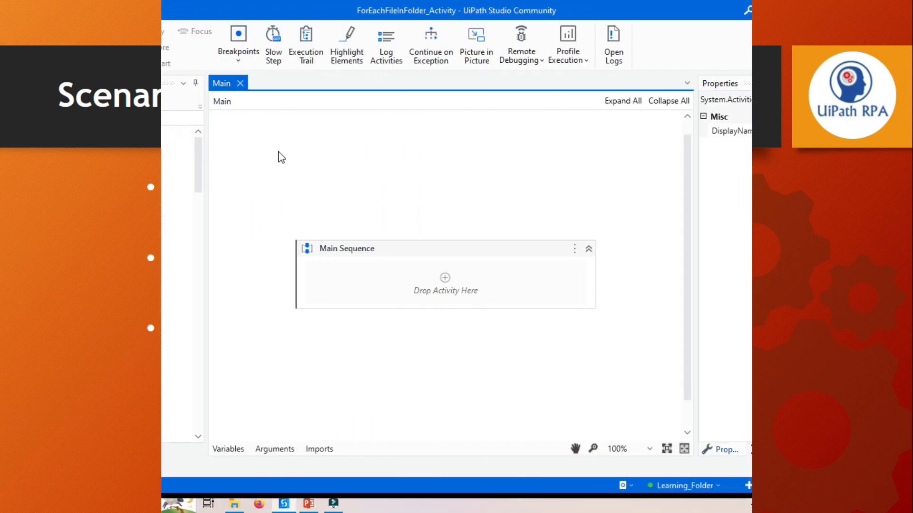
# Search the Activities panel for 'For Each File in Folder'
pyautogui.click(304, 138)
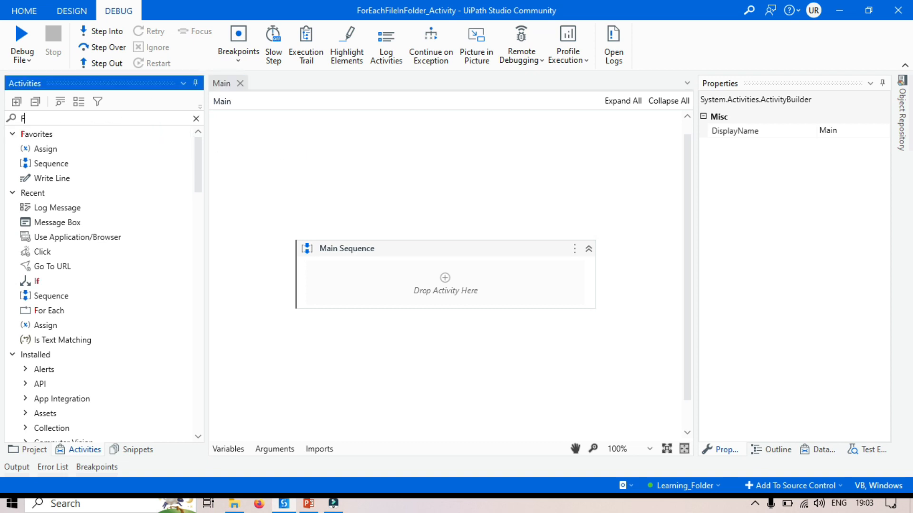
pyautogui.write('For Each Fi')
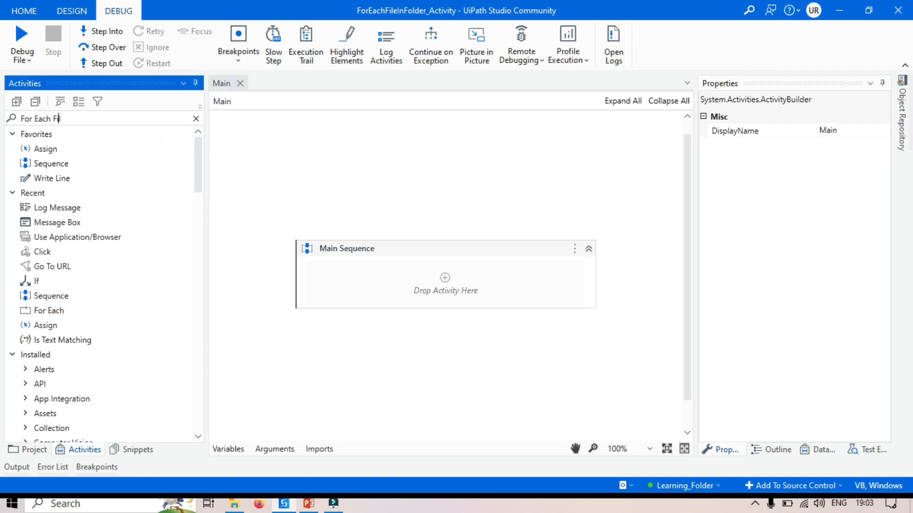
pyautogui.write('le in Folder')
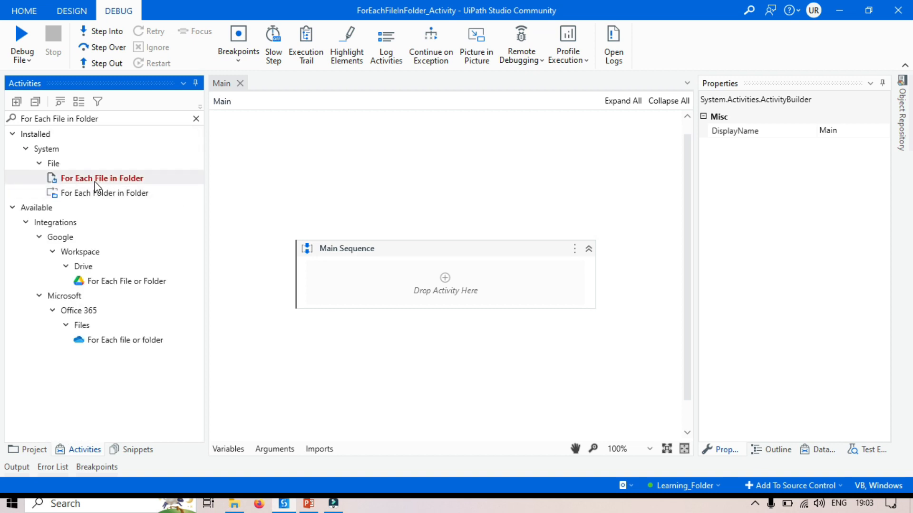
pyautogui.moveTo(102, 178)
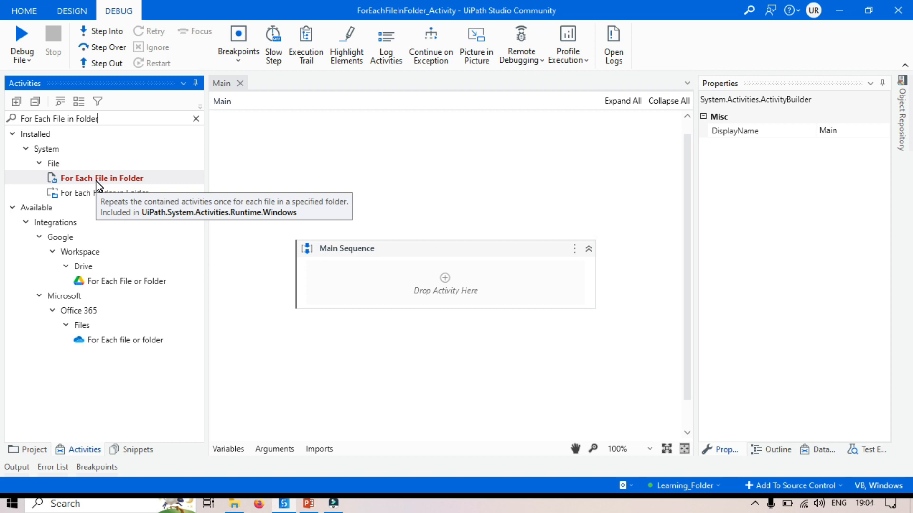
pyautogui.moveTo(261, 290)
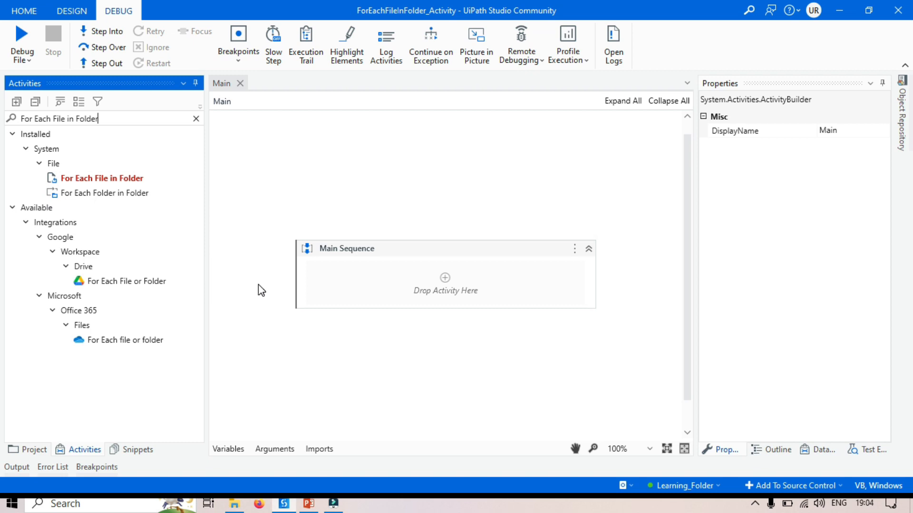
pyautogui.moveTo(127, 207)
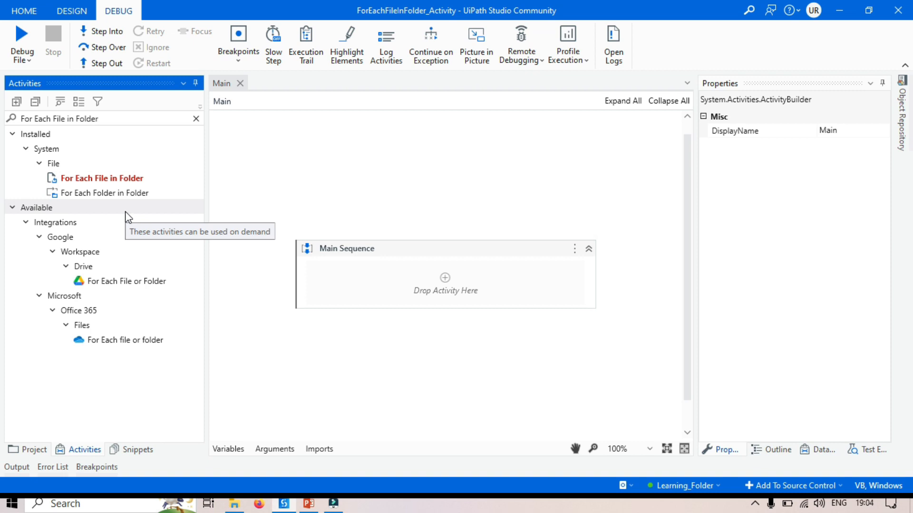
# Add the For Each File in Folder activity into the Main Sequence
pyautogui.click(98, 119)
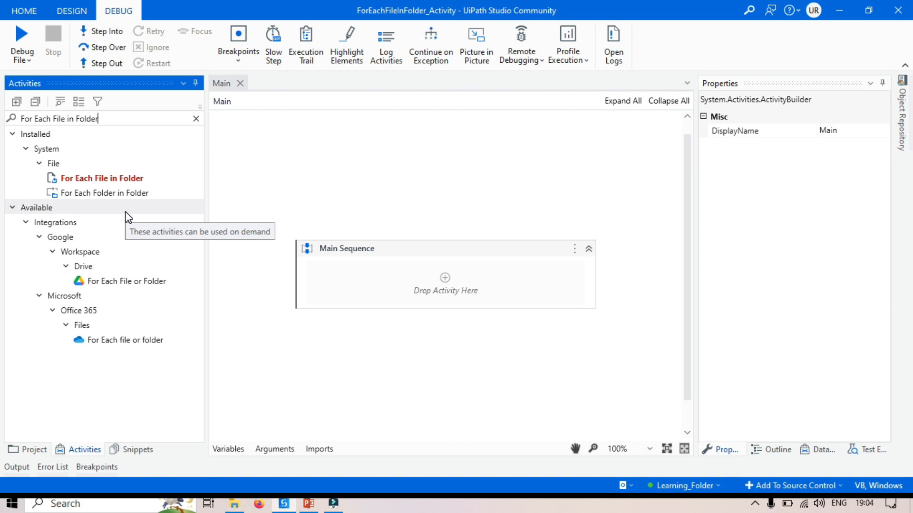
pyautogui.moveTo(102, 178)
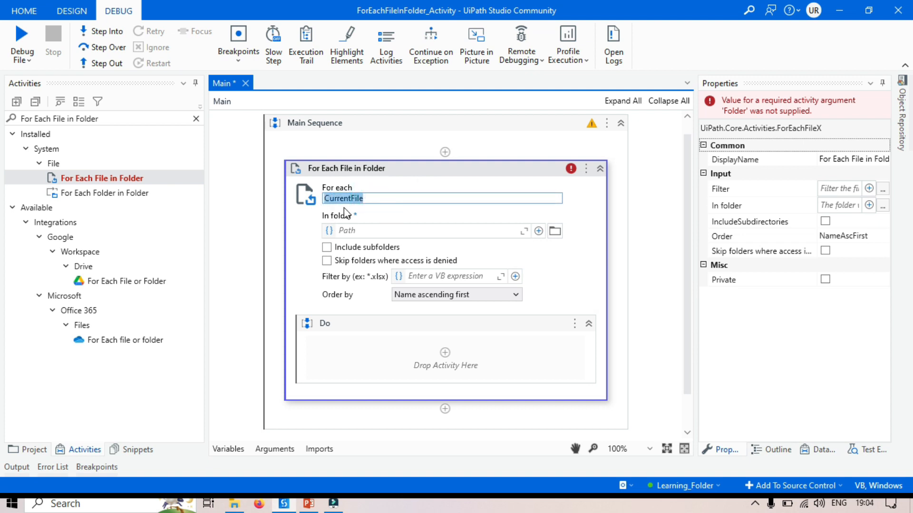
pyautogui.moveTo(458, 246)
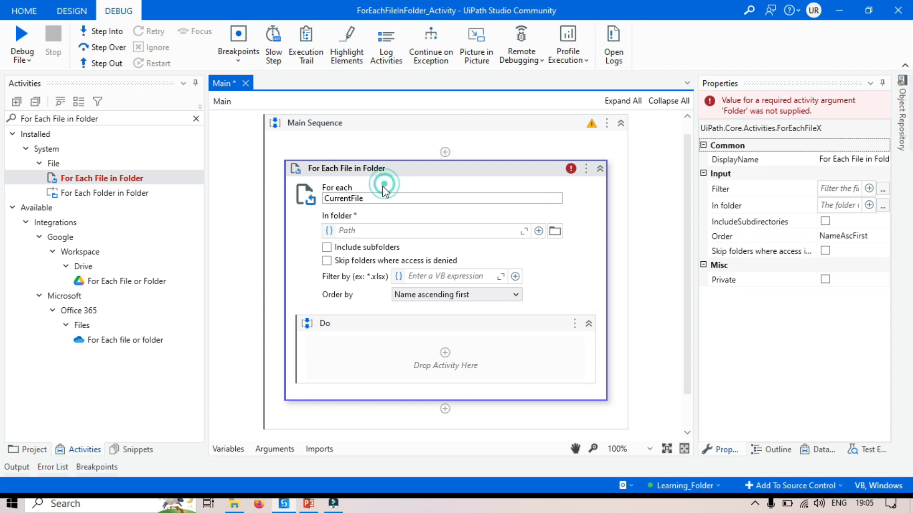
pyautogui.moveTo(358, 233)
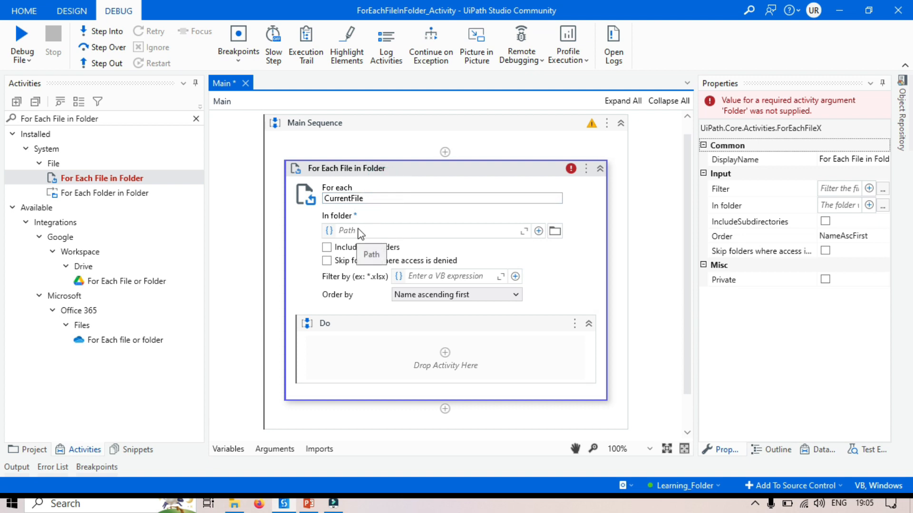
pyautogui.moveTo(387, 238)
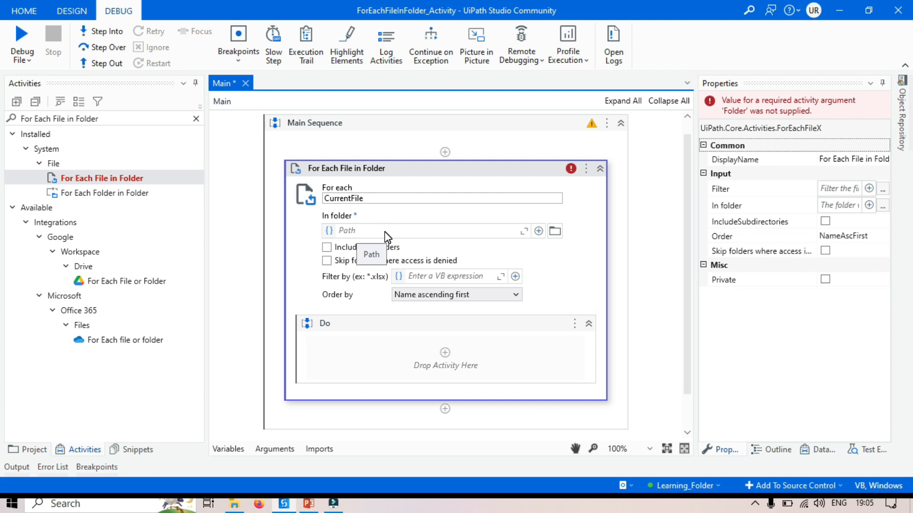
pyautogui.moveTo(366, 210)
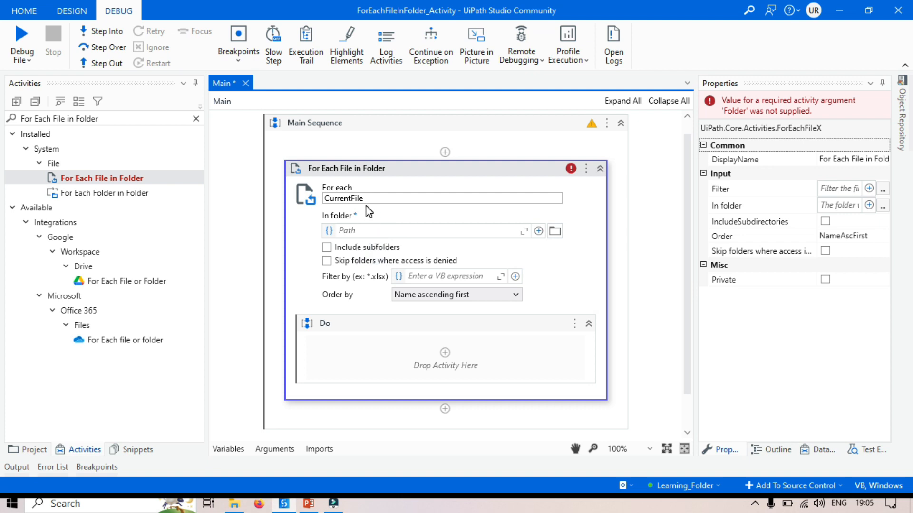
pyautogui.moveTo(361, 254)
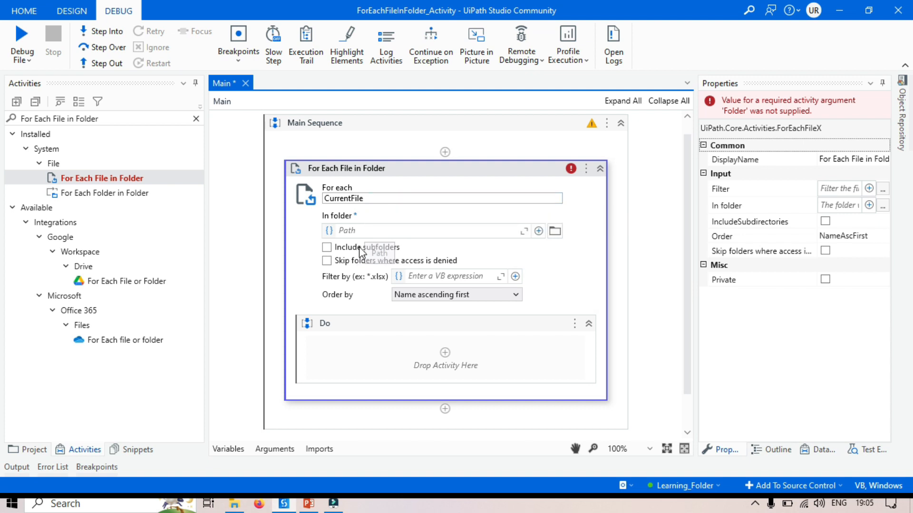
pyautogui.moveTo(361, 247)
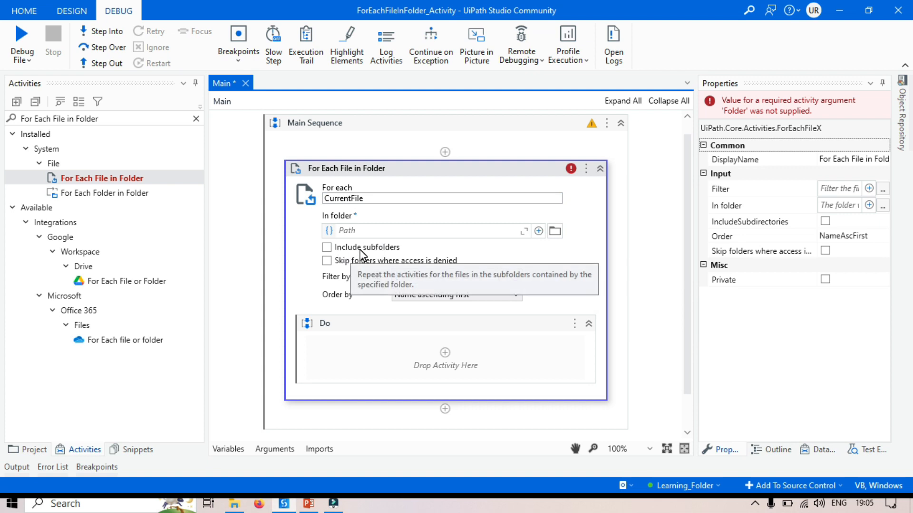
pyautogui.moveTo(327, 247)
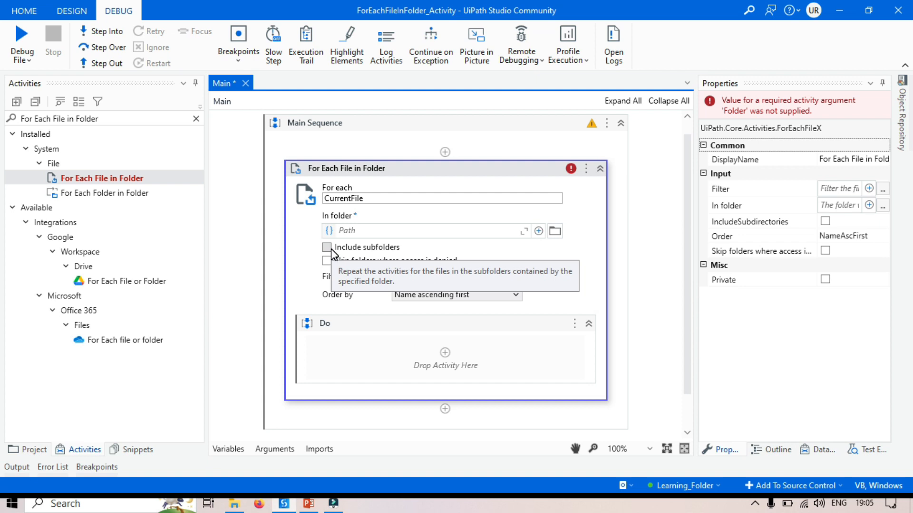
pyautogui.moveTo(365, 247)
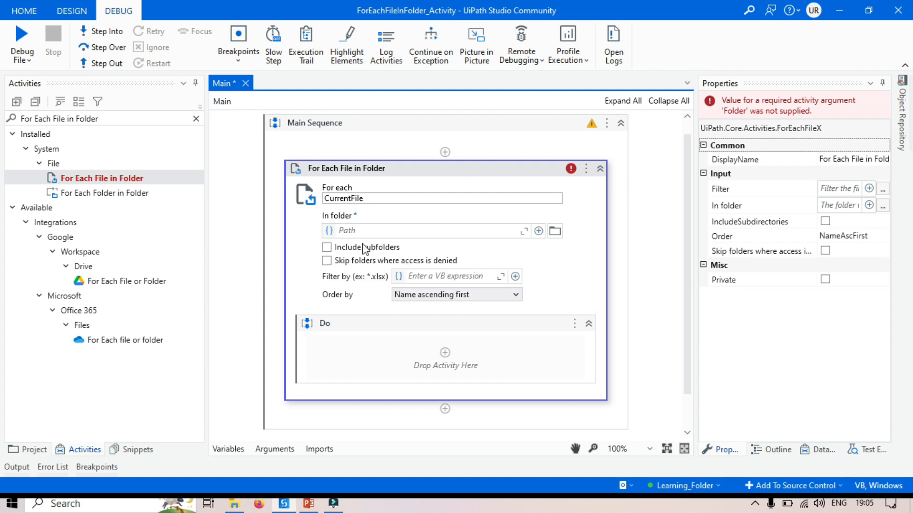
pyautogui.moveTo(367, 247)
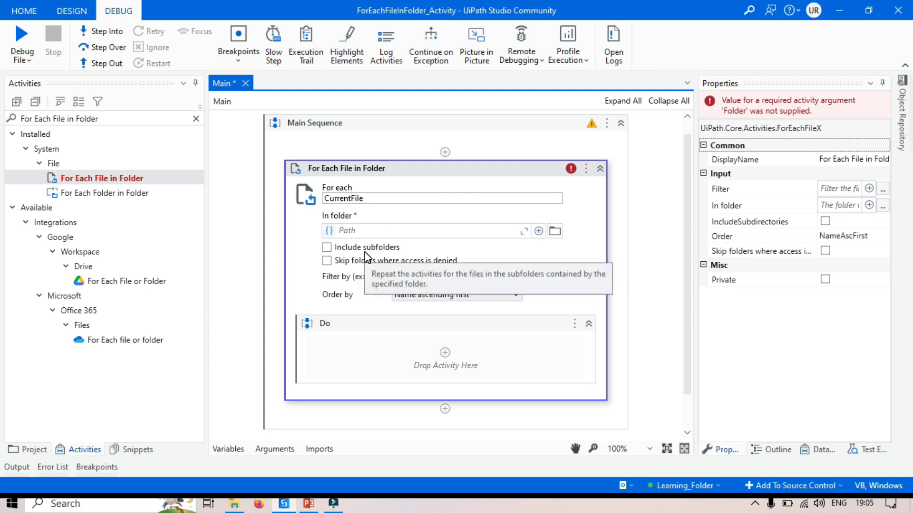
pyautogui.moveTo(357, 346)
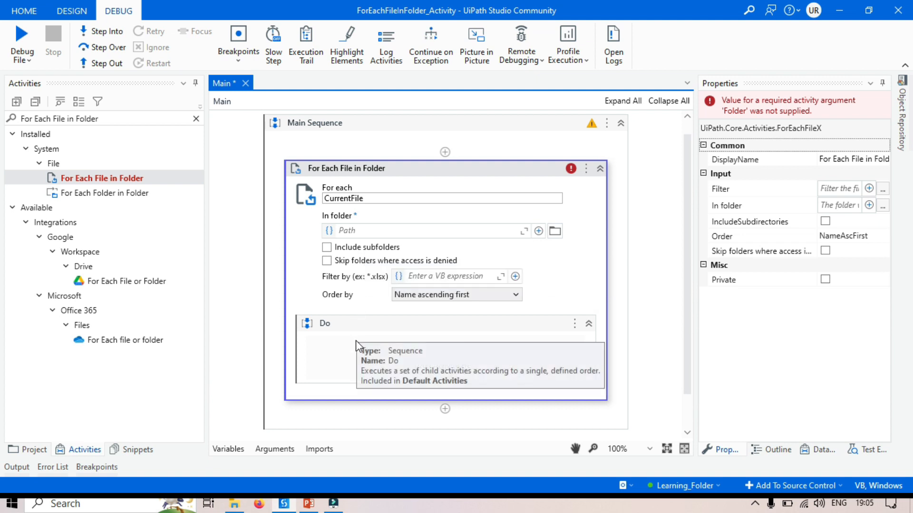
pyautogui.moveTo(379, 267)
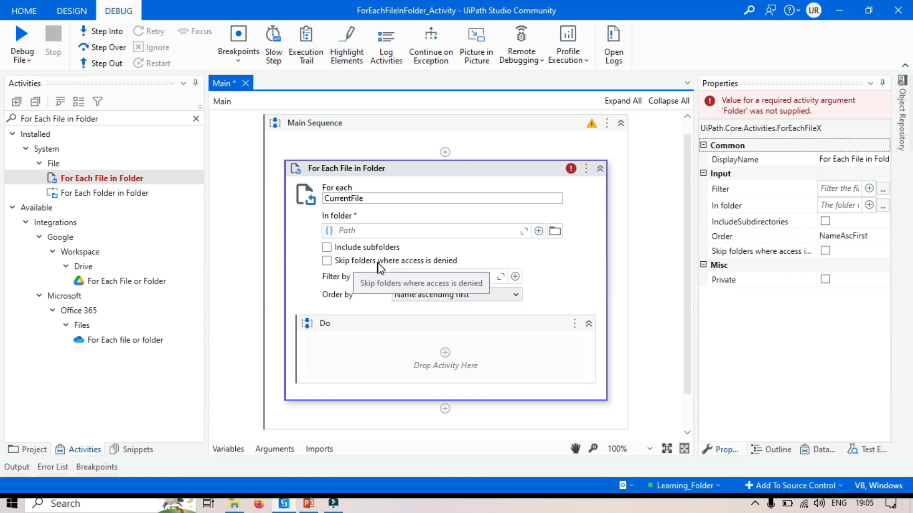
pyautogui.moveTo(453, 269)
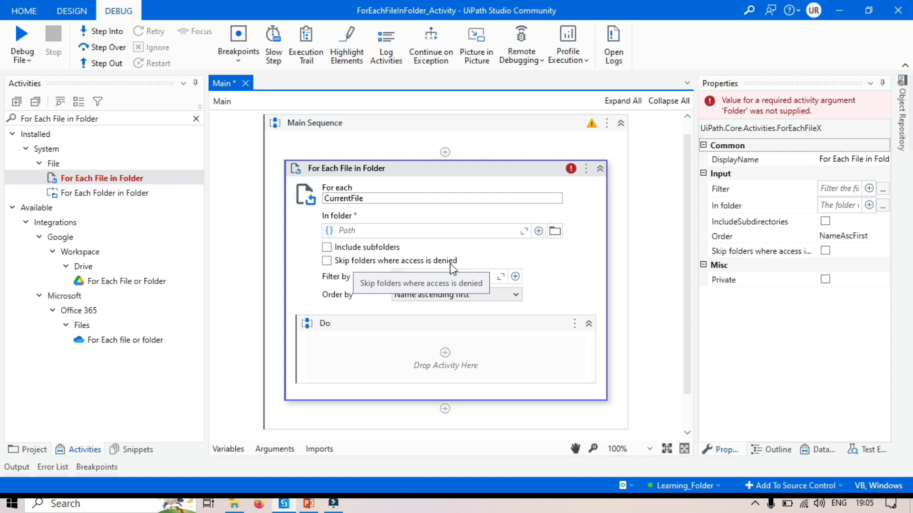
pyautogui.click(327, 260)
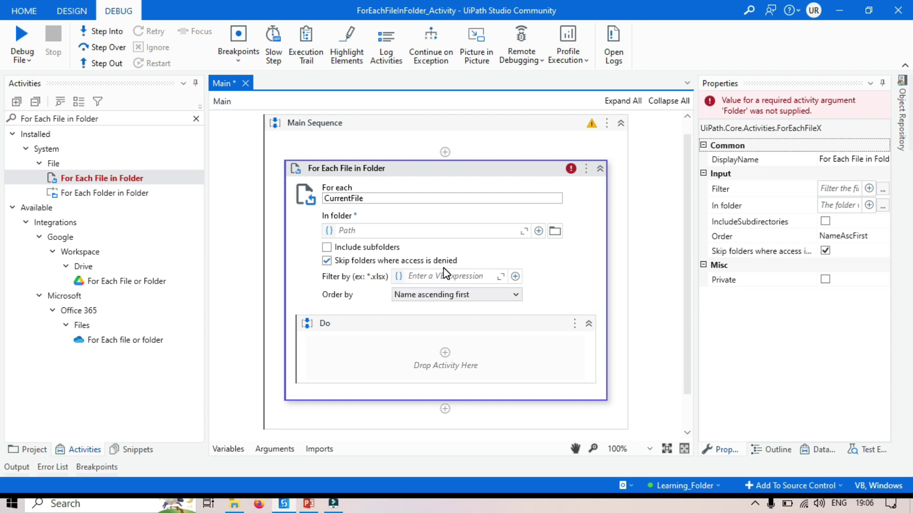
pyautogui.moveTo(355, 267)
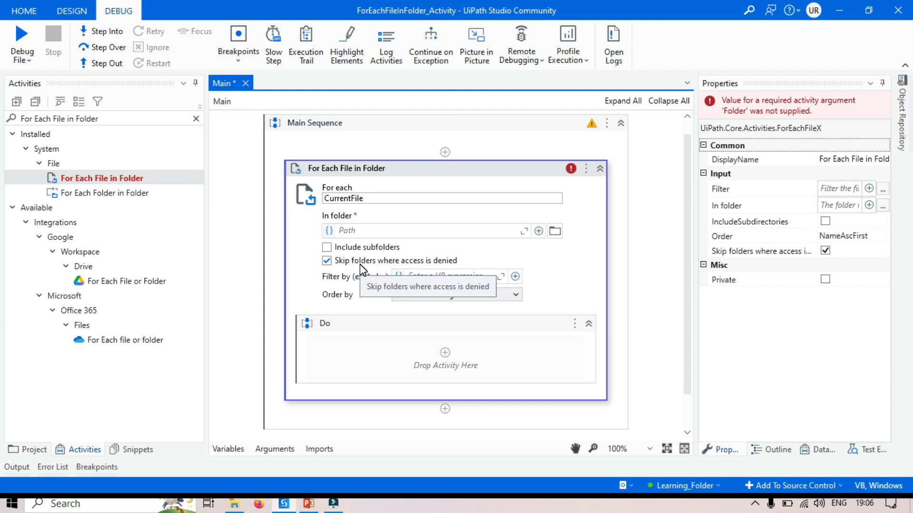
pyautogui.moveTo(366, 268)
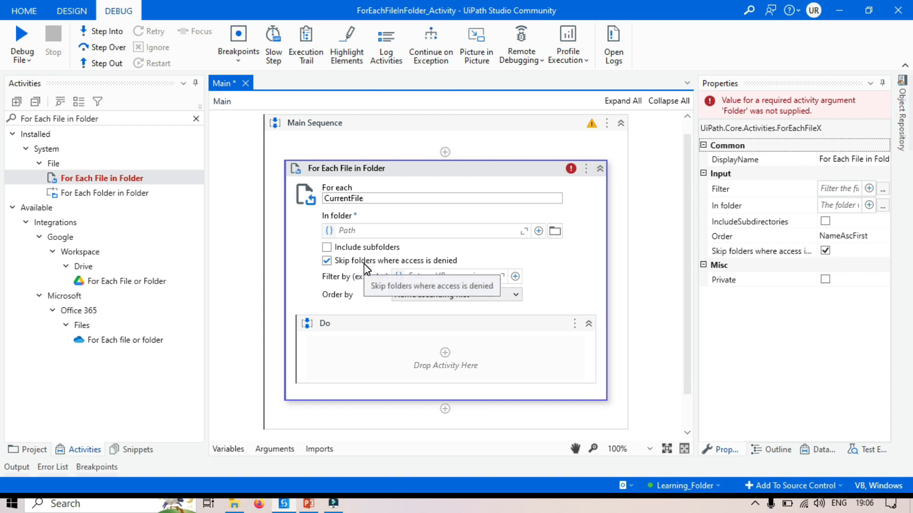
pyautogui.moveTo(356, 271)
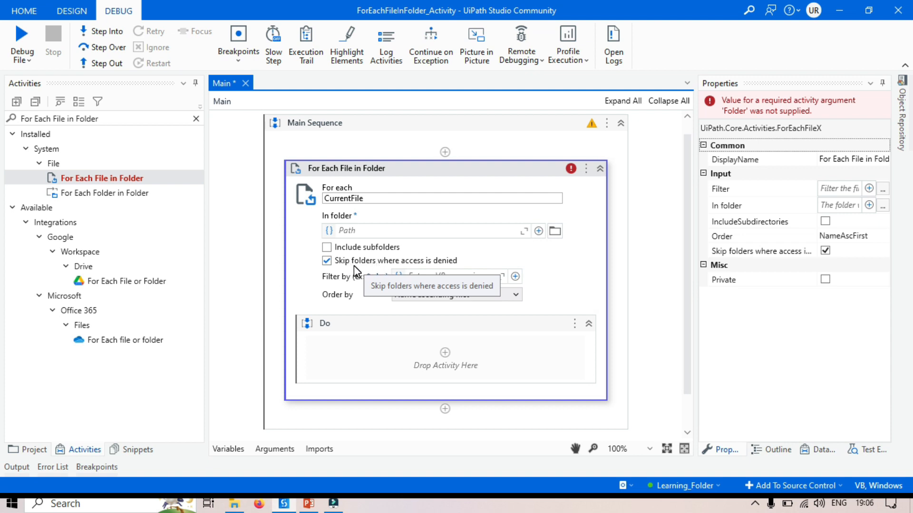
pyautogui.moveTo(363, 290)
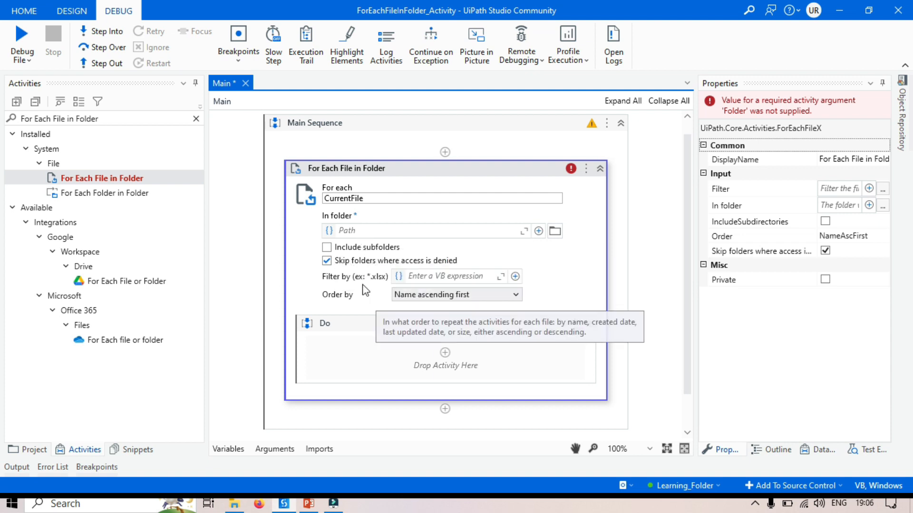
pyautogui.moveTo(330, 283)
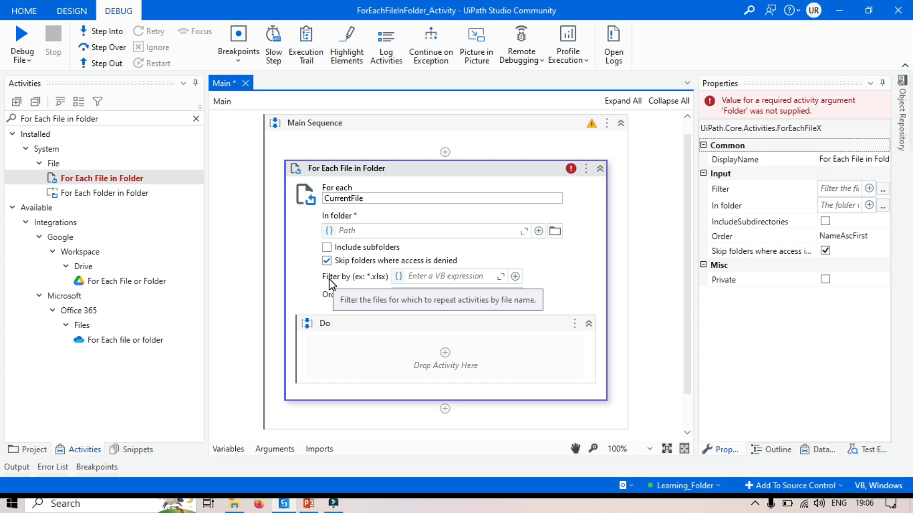
pyautogui.moveTo(381, 286)
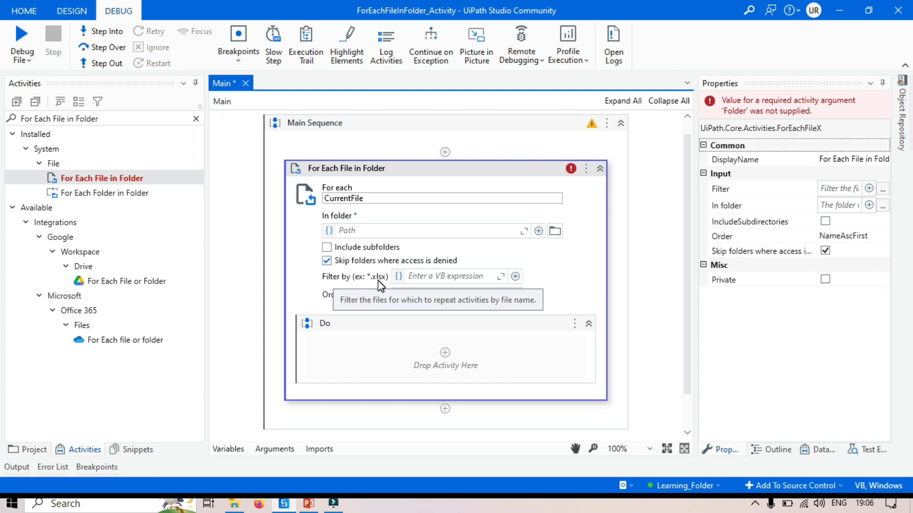
pyautogui.moveTo(484, 284)
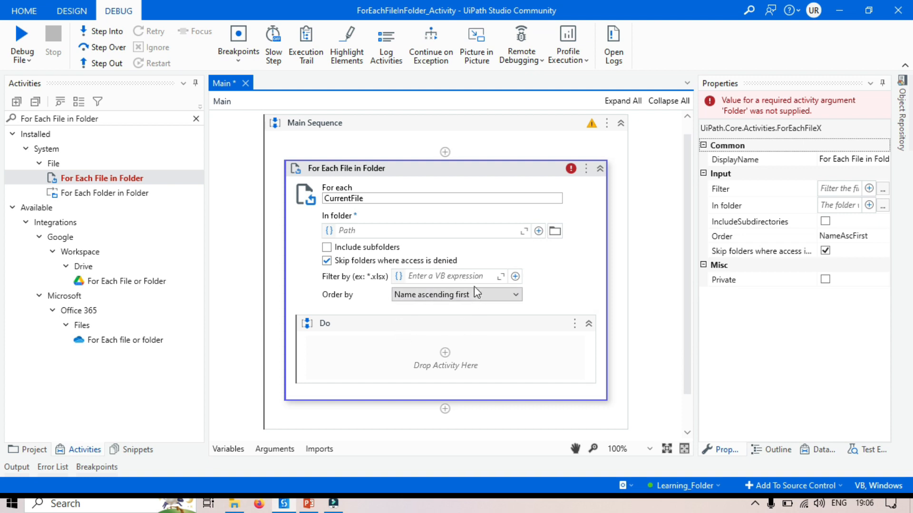
pyautogui.moveTo(445, 276)
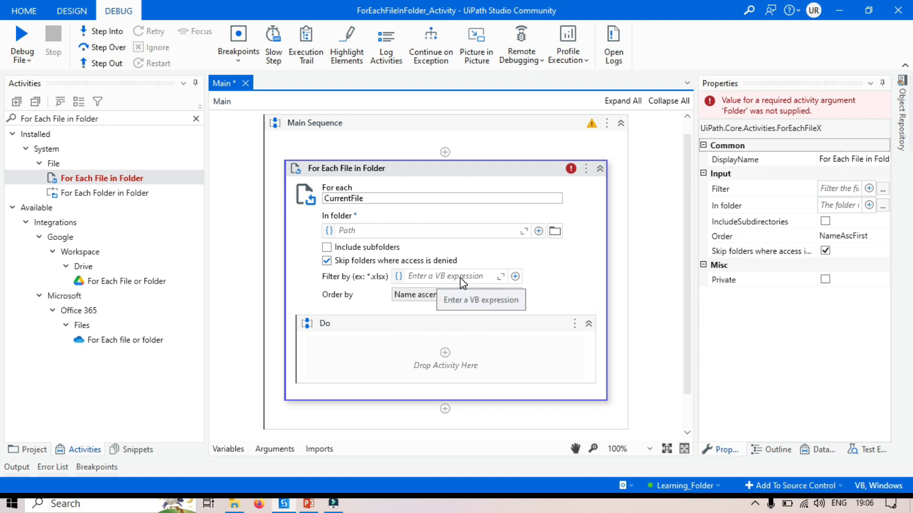
pyautogui.moveTo(451, 284)
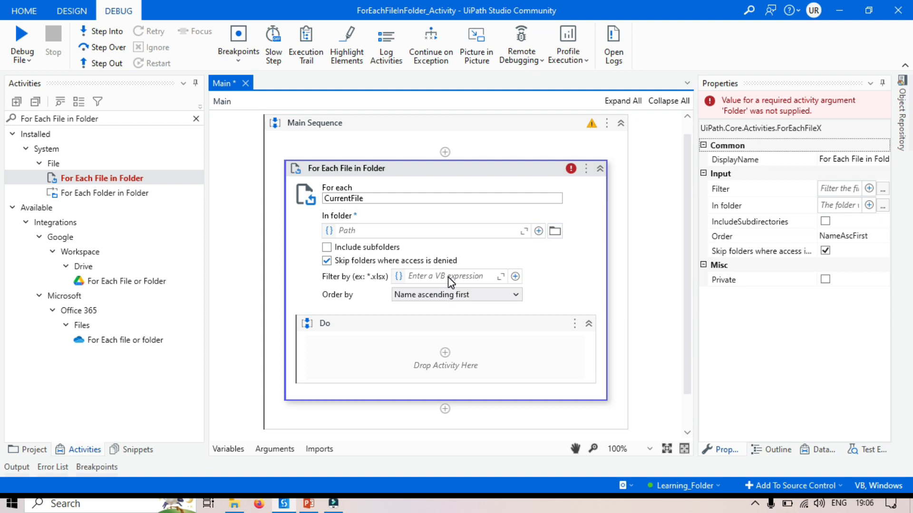
pyautogui.moveTo(355, 304)
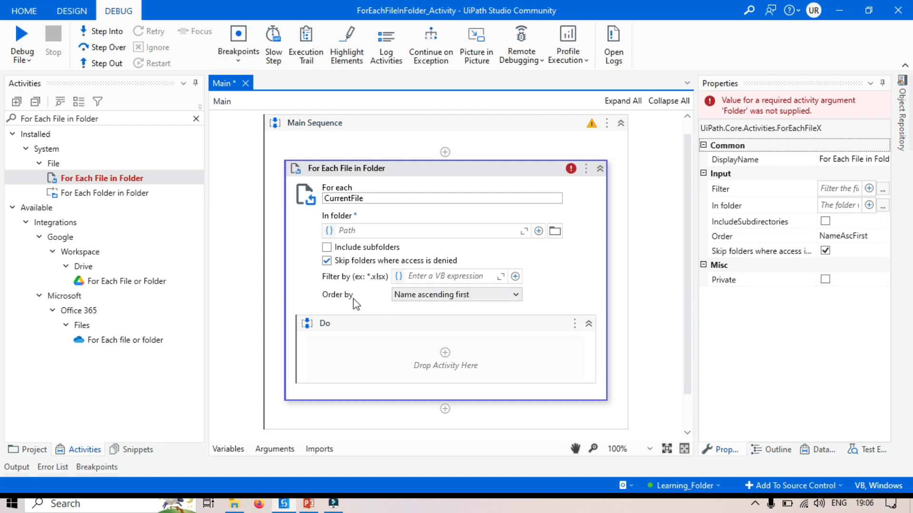
pyautogui.moveTo(351, 301)
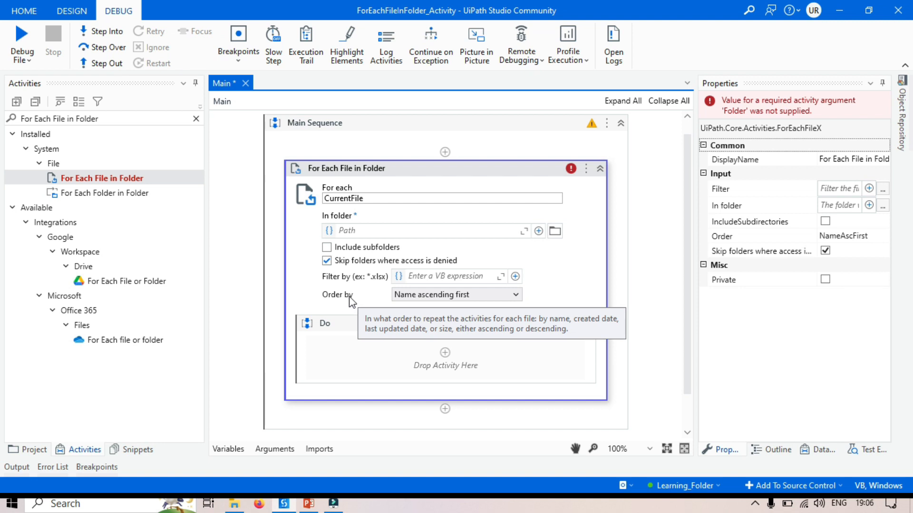
pyautogui.click(456, 293)
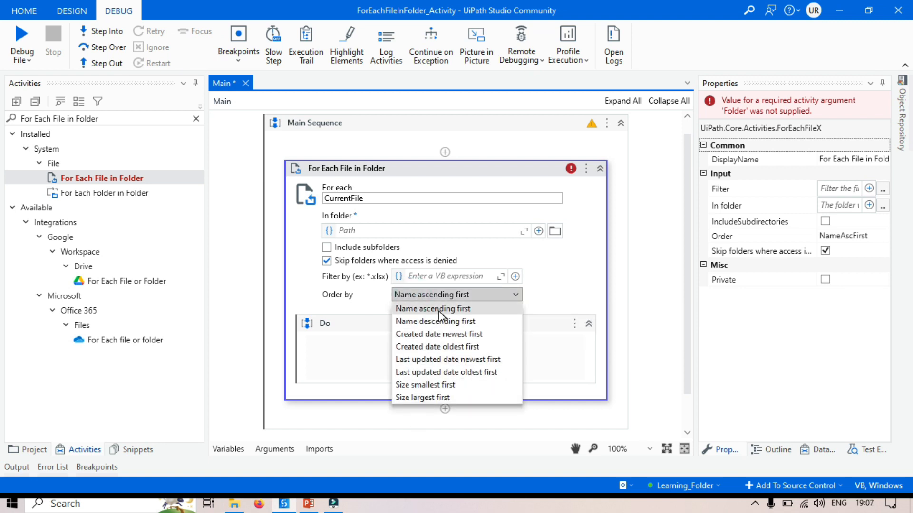
pyautogui.moveTo(566, 308)
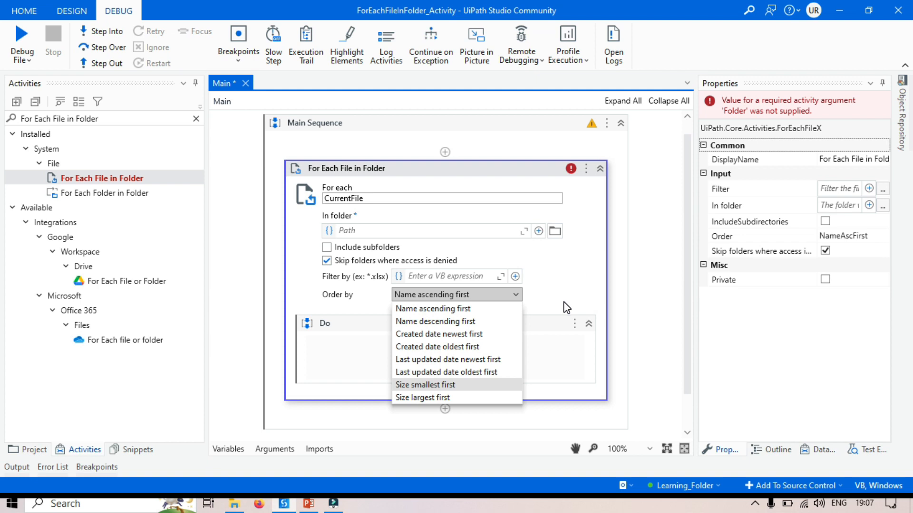
pyautogui.moveTo(417, 359)
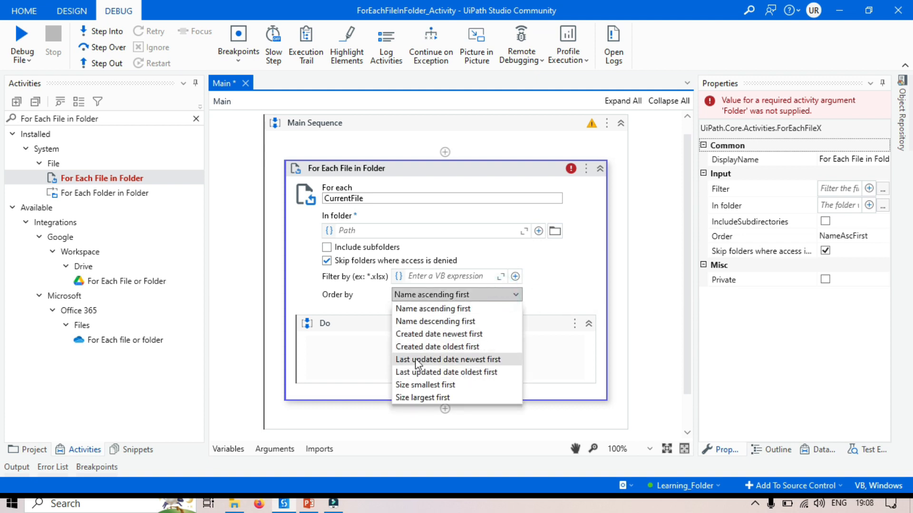
pyautogui.moveTo(503, 370)
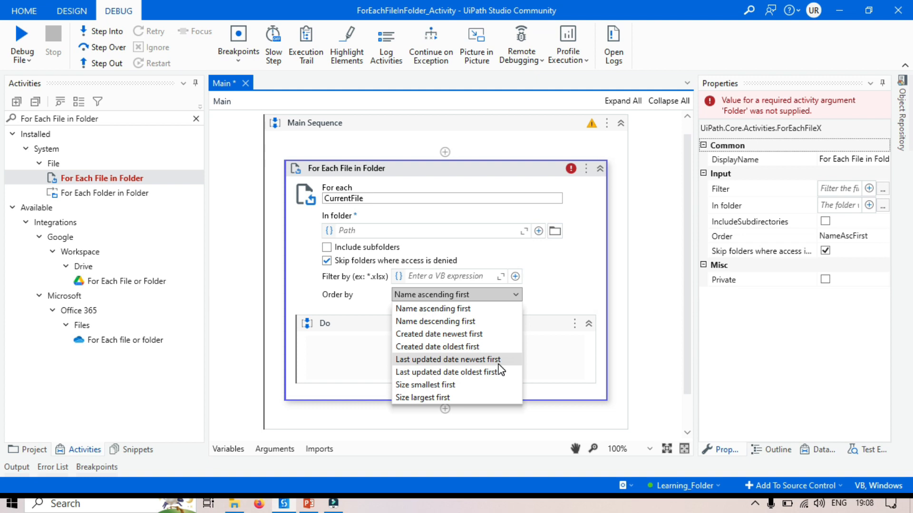
pyautogui.moveTo(454, 372)
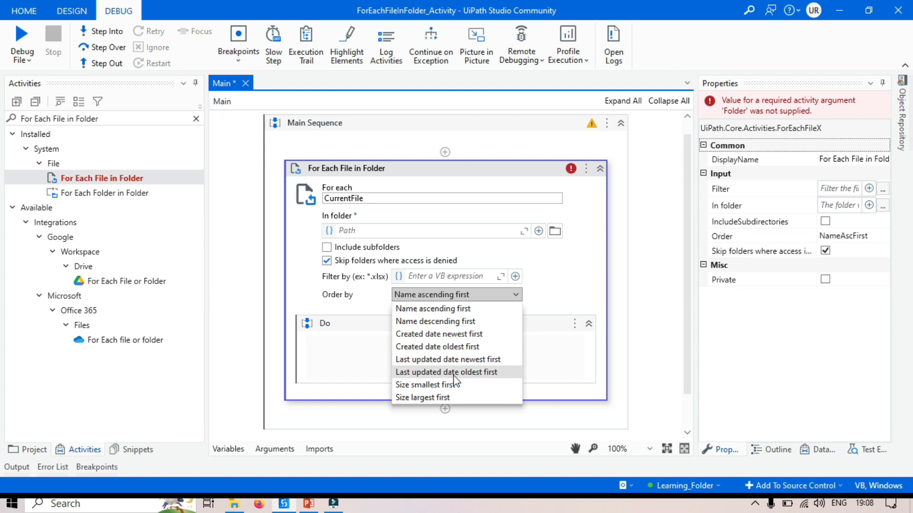
pyautogui.moveTo(498, 381)
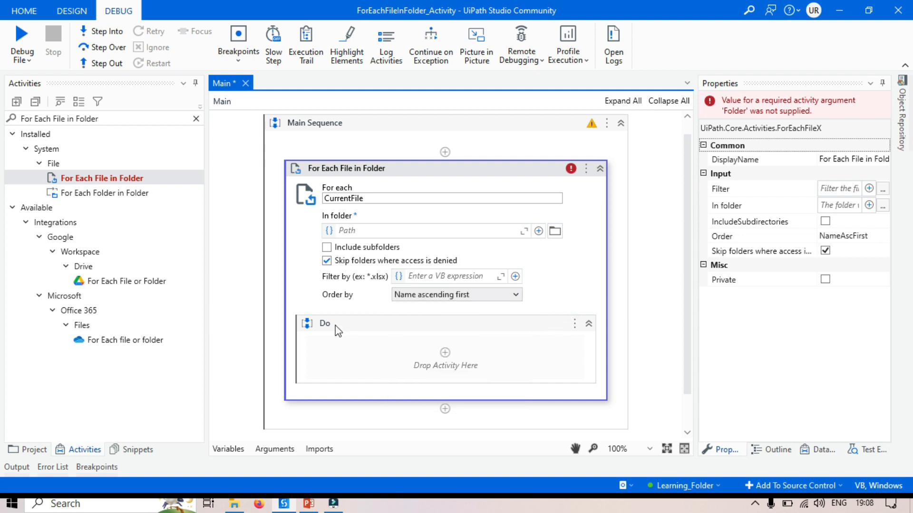
pyautogui.moveTo(548, 360)
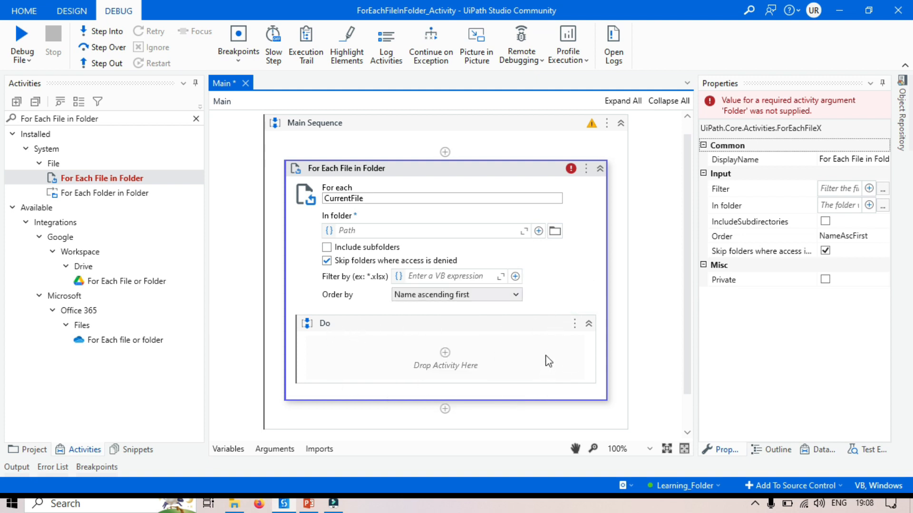
pyautogui.moveTo(518, 358)
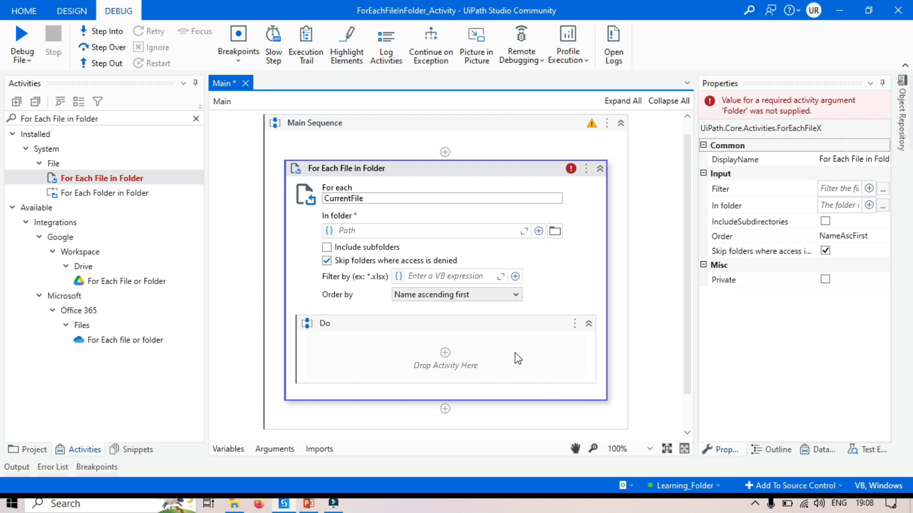
pyautogui.moveTo(355, 402)
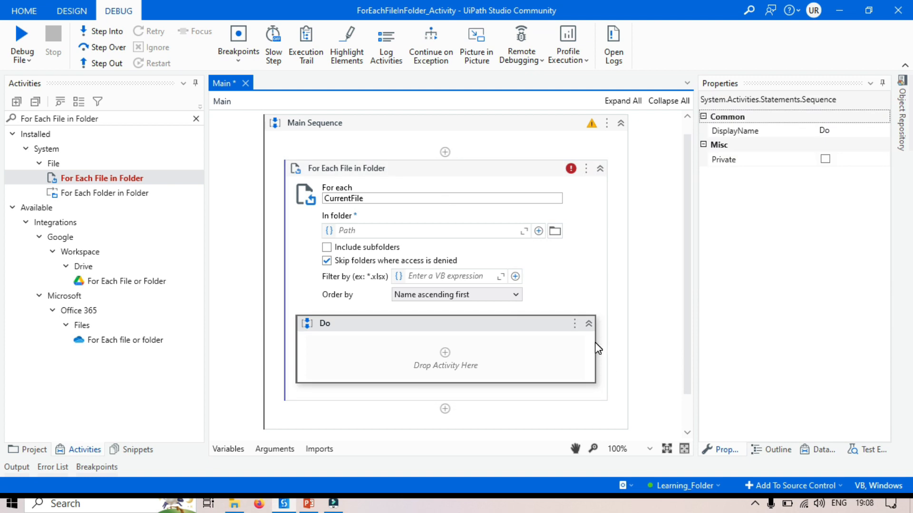
pyautogui.moveTo(457, 363)
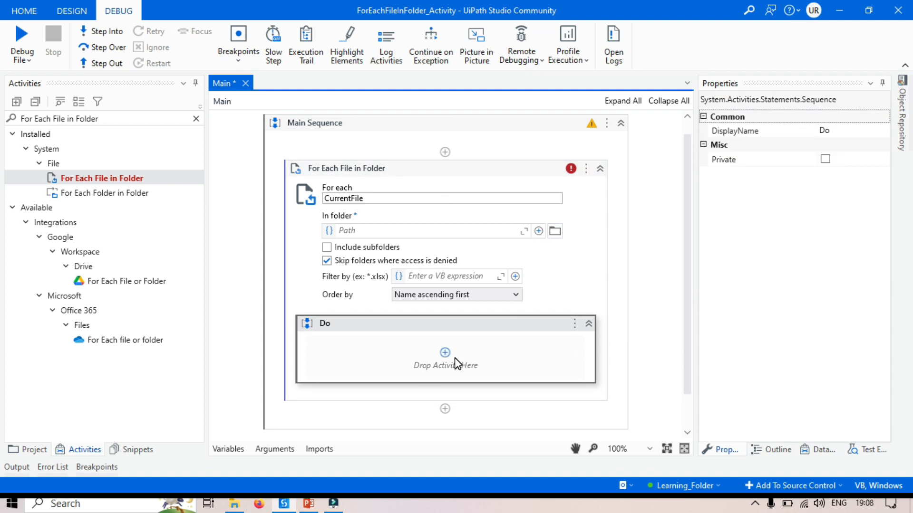
pyautogui.moveTo(399, 352)
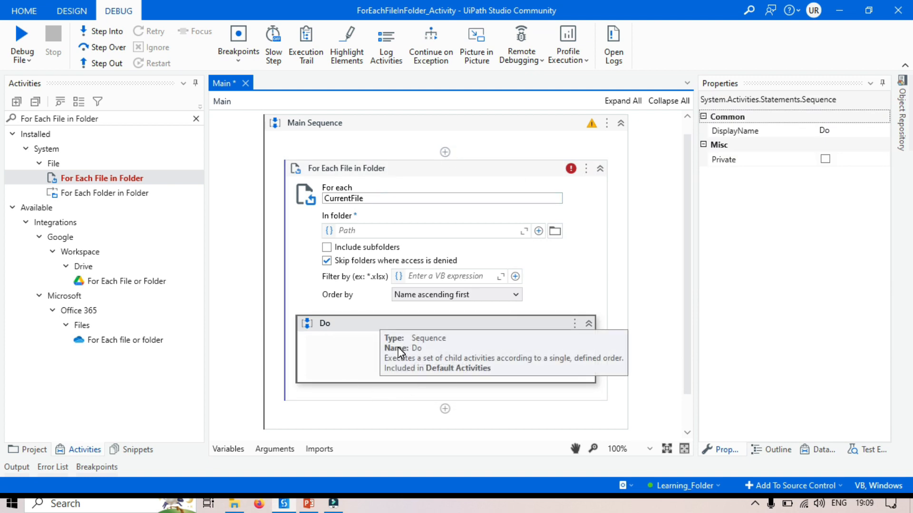
pyautogui.moveTo(435, 378)
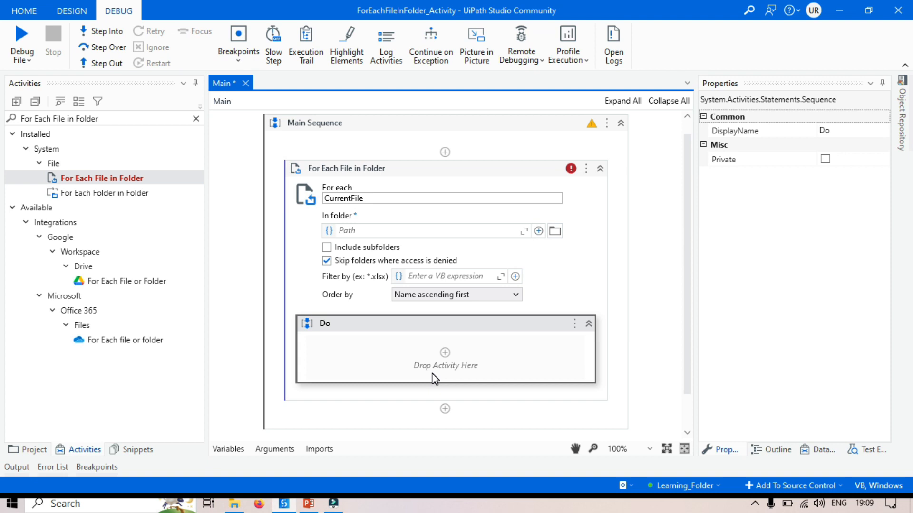
pyautogui.moveTo(409, 390)
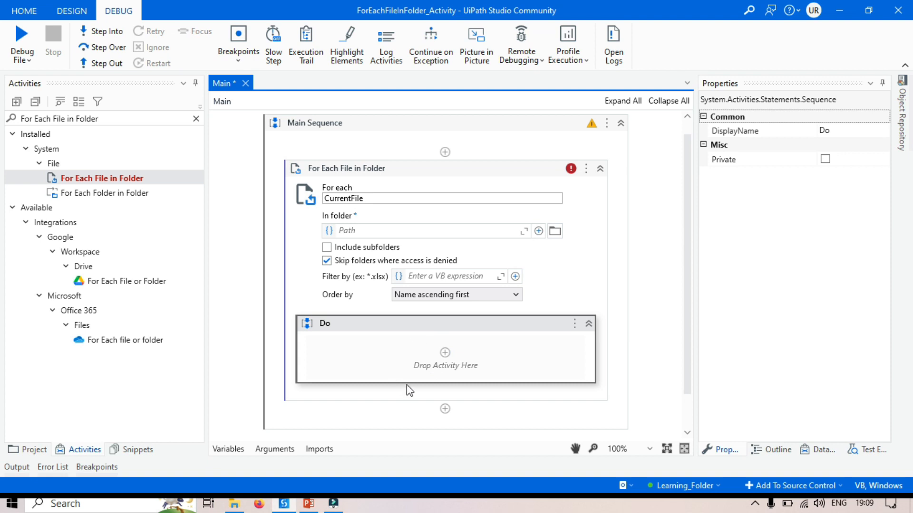
pyautogui.moveTo(359, 365)
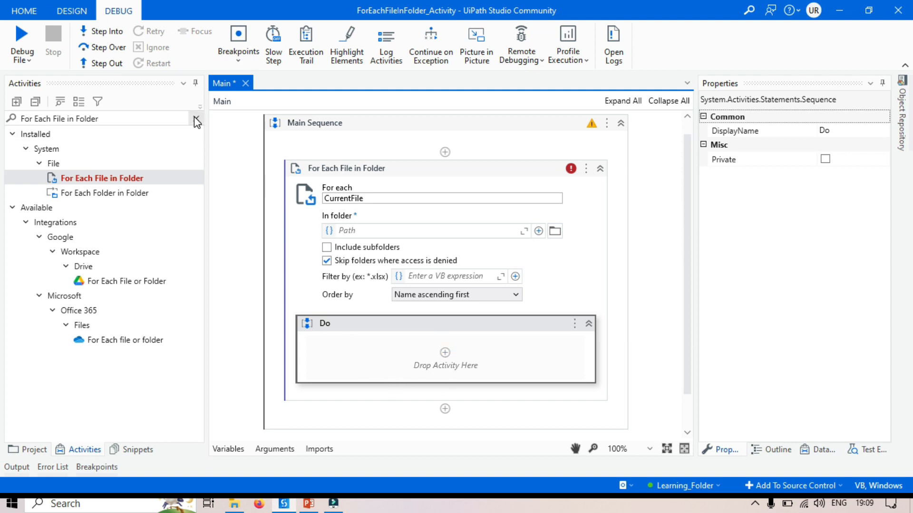
# Add a Log Message in the Do block logging CurrentFile at Info level
pyautogui.write('log mess')
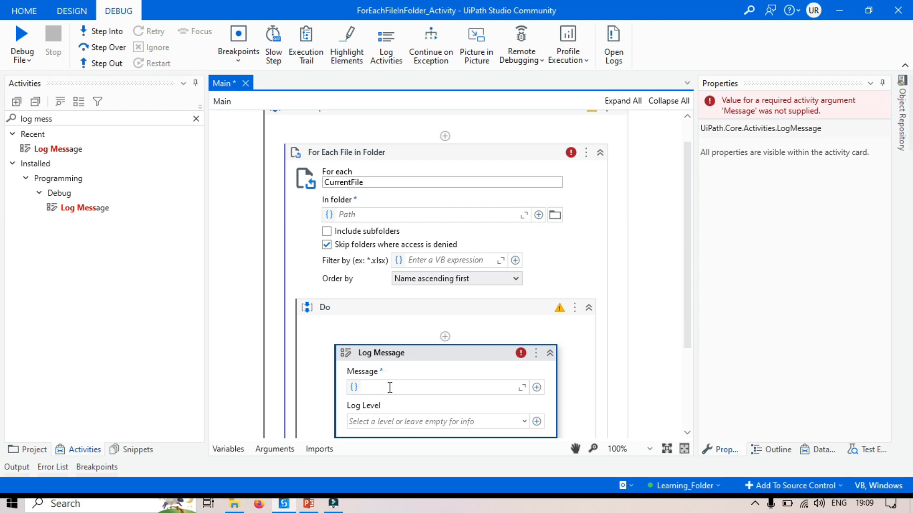
pyautogui.write('curr')
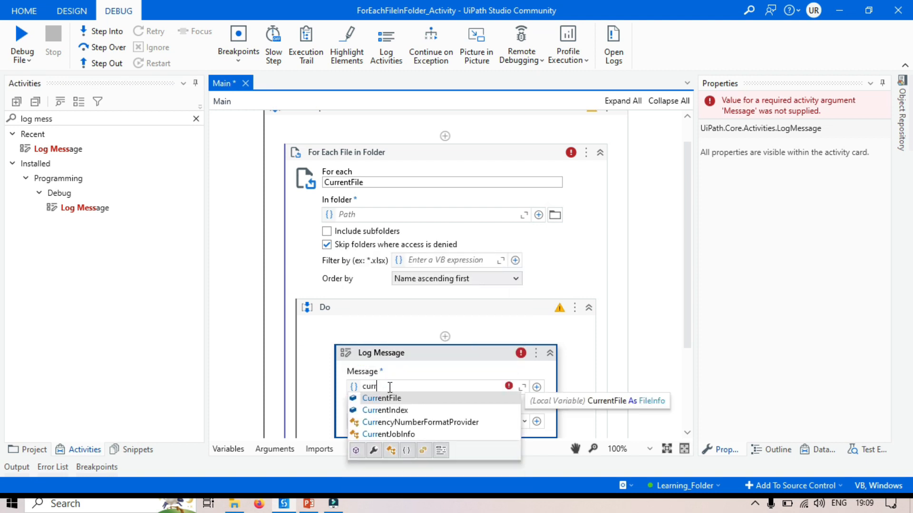
pyautogui.click(382, 398)
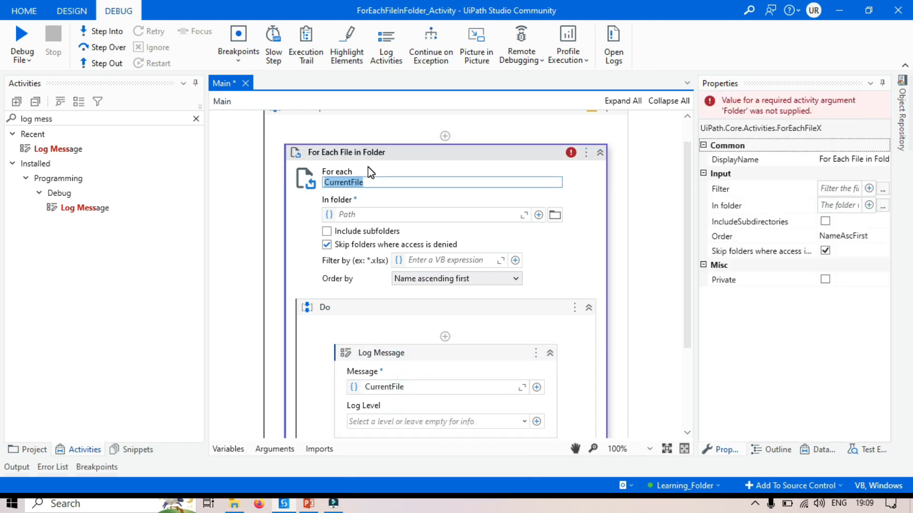
pyautogui.scroll(3)
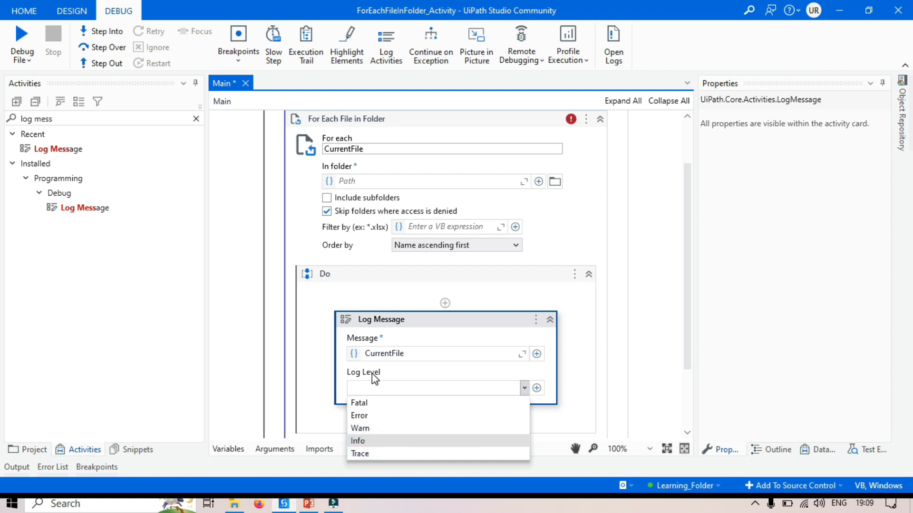
pyautogui.click(358, 441)
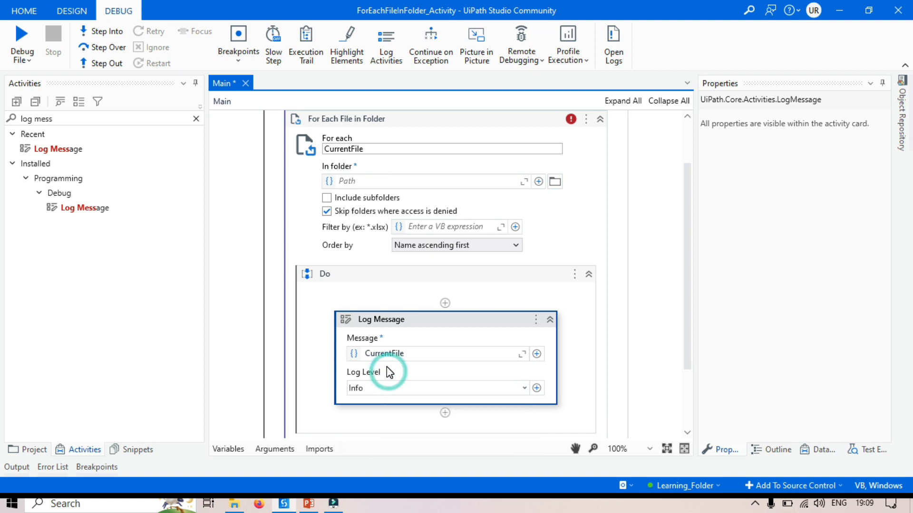
pyautogui.moveTo(379, 311)
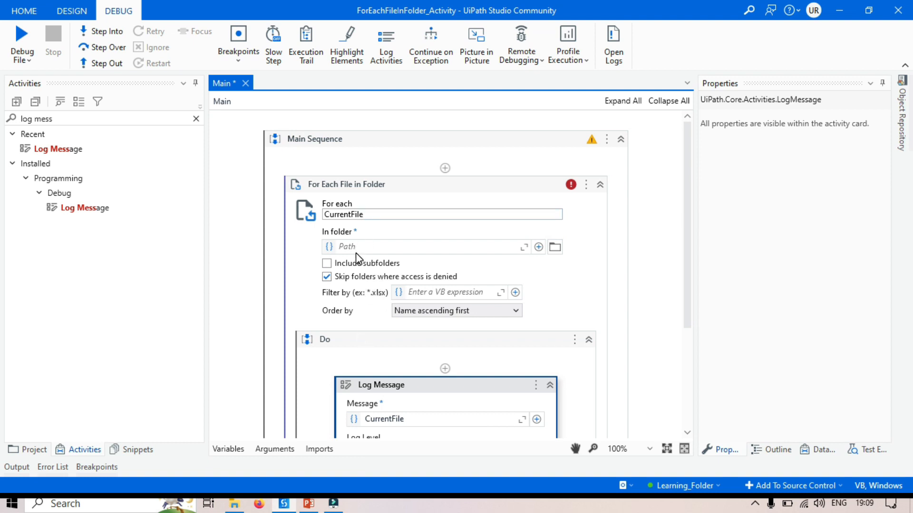
pyautogui.moveTo(262, 474)
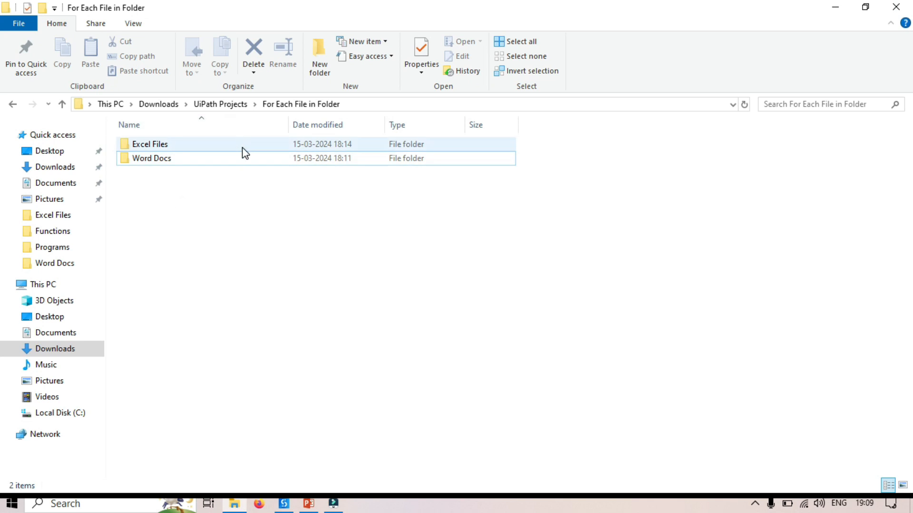
pyautogui.moveTo(163, 144)
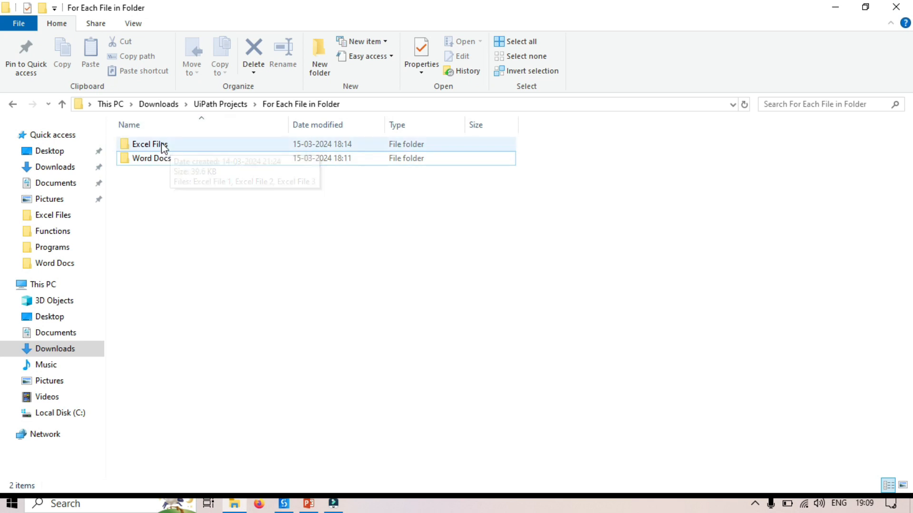
# Go into the Excel Files folder and reveal its full path in the address bar
pyautogui.doubleClick(150, 143)
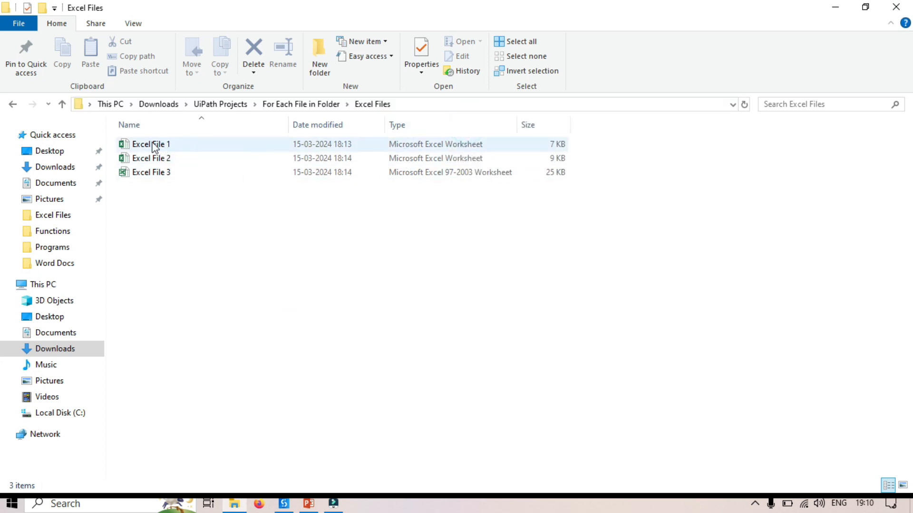
pyautogui.click(189, 231)
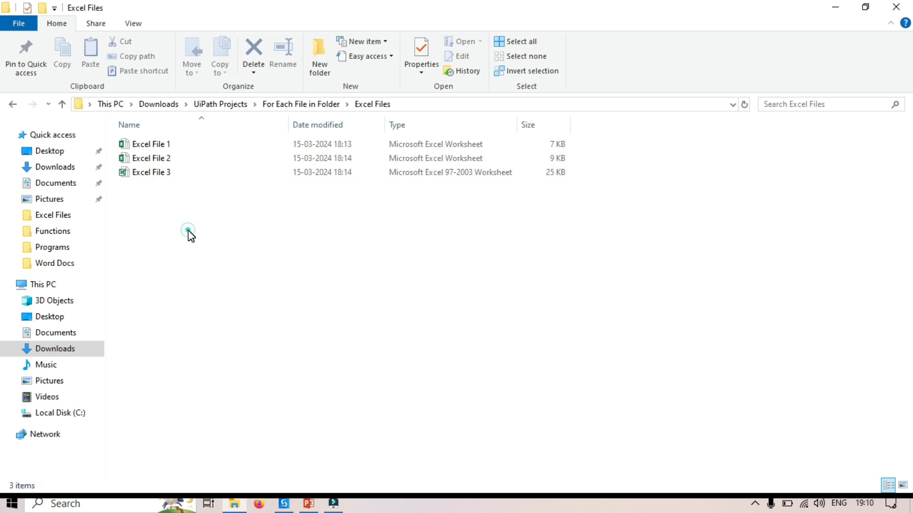
pyautogui.click(151, 144)
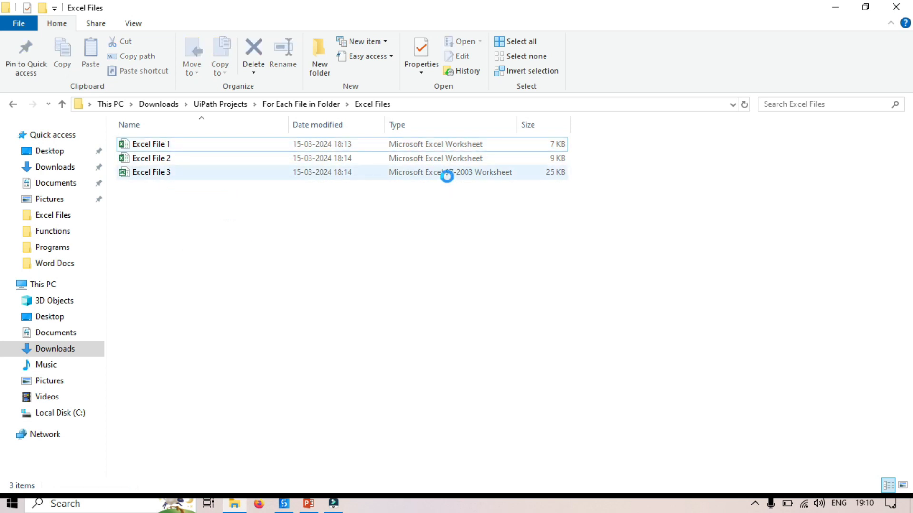
pyautogui.click(151, 172)
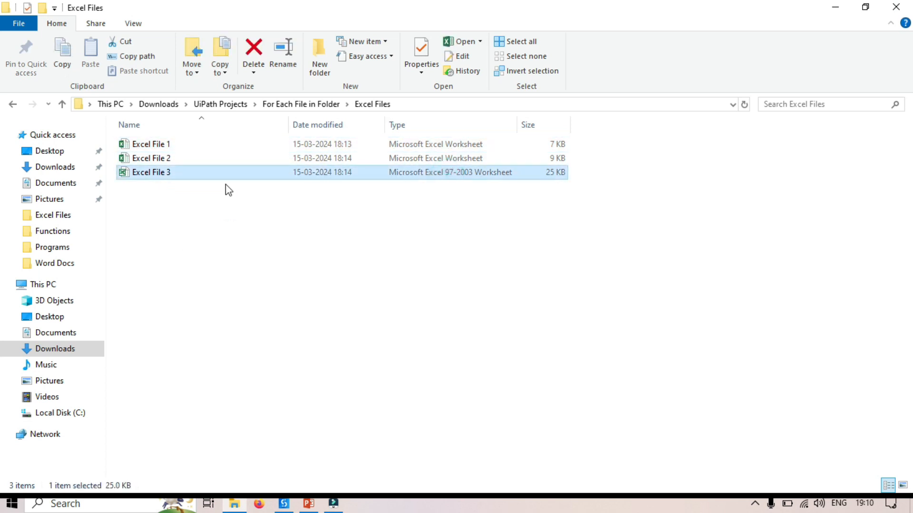
pyautogui.moveTo(472, 181)
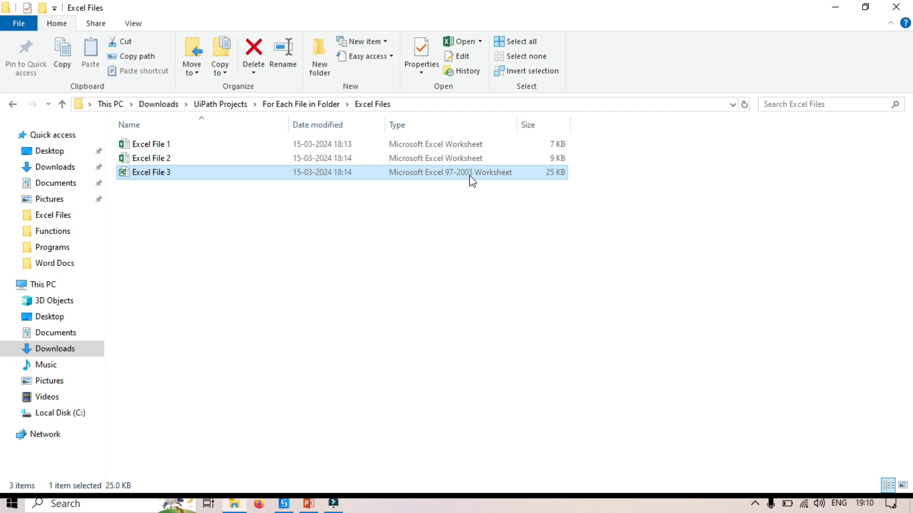
pyautogui.click(233, 104)
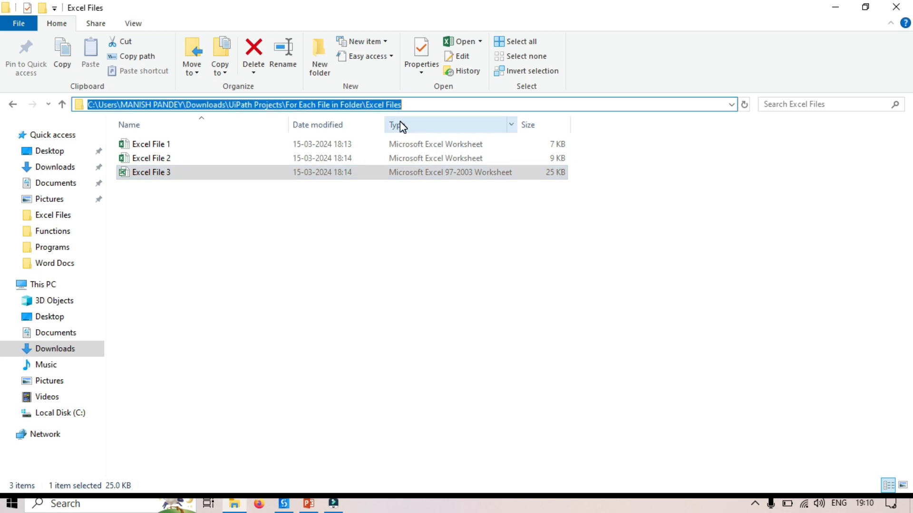
pyautogui.moveTo(421, 130)
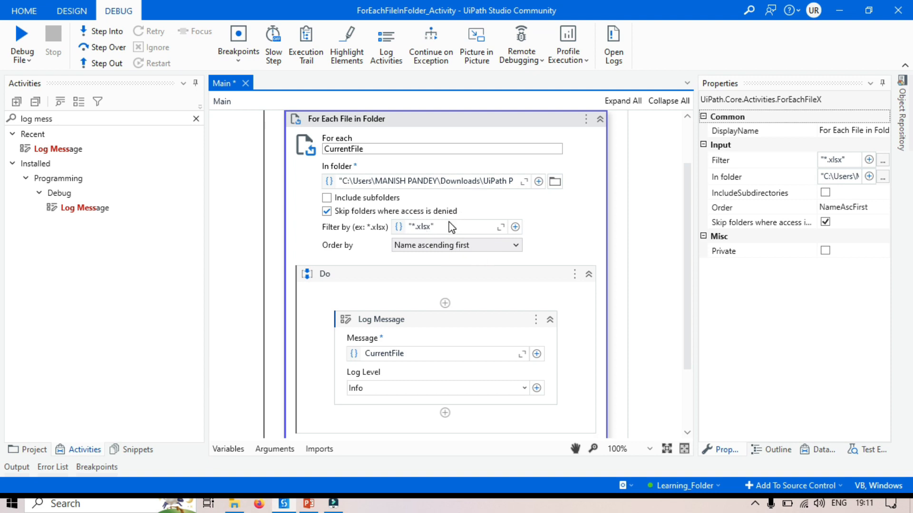
pyautogui.moveTo(446, 227)
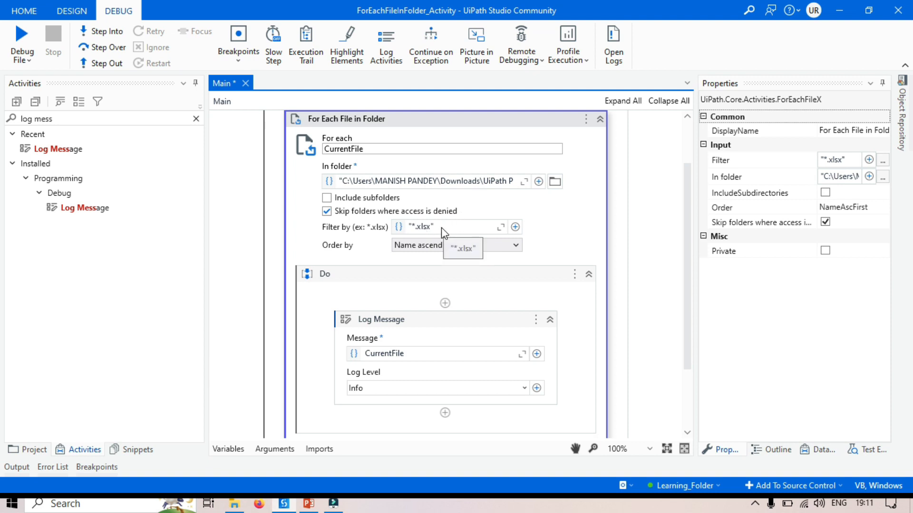
pyautogui.moveTo(427, 231)
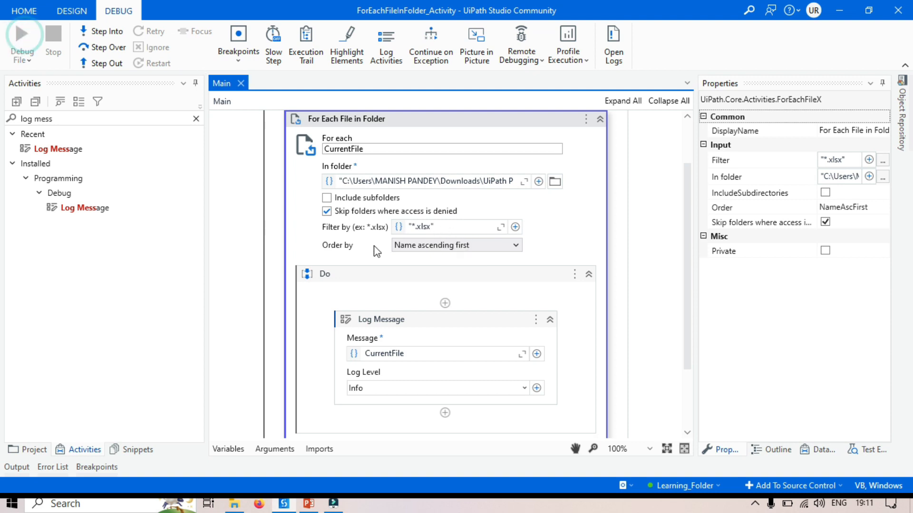
# Run the workflow and view the Output log listing Excel File 1 and Excel File 2 paths
pyautogui.click(22, 35)
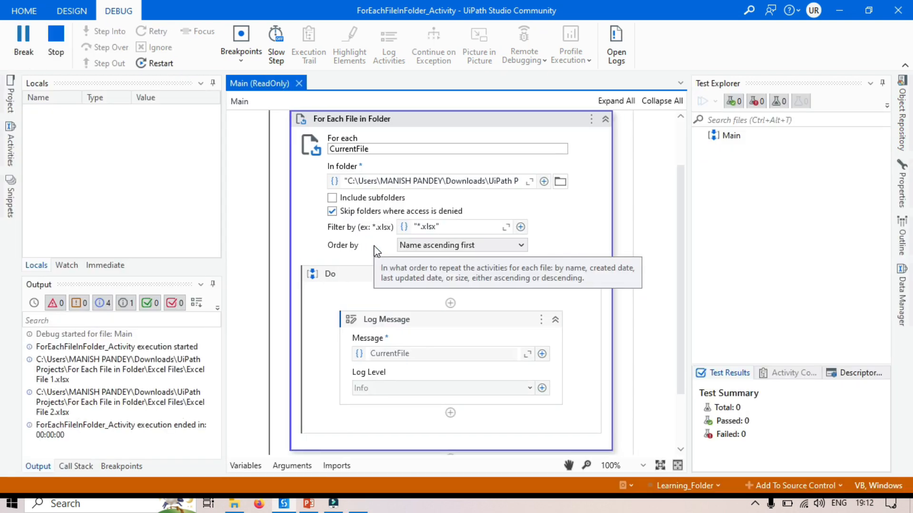
pyautogui.click(56, 41)
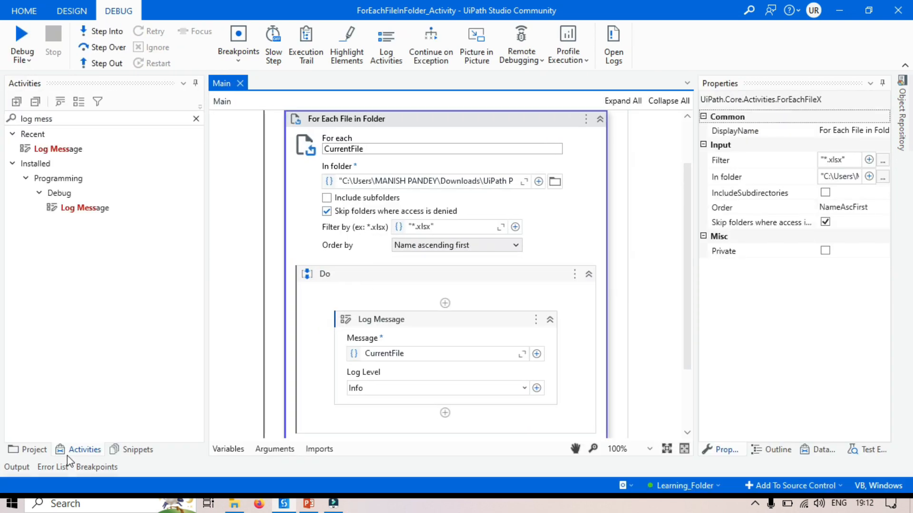
pyautogui.click(16, 467)
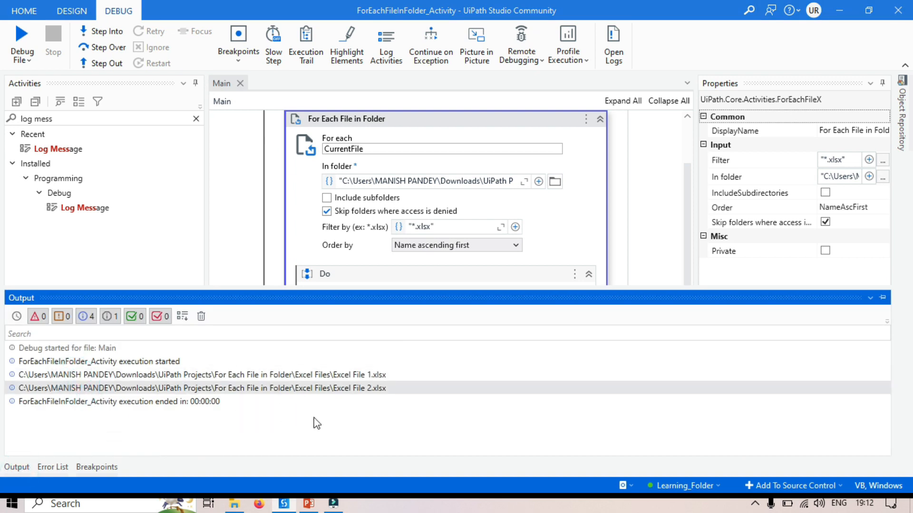
pyautogui.moveTo(383, 378)
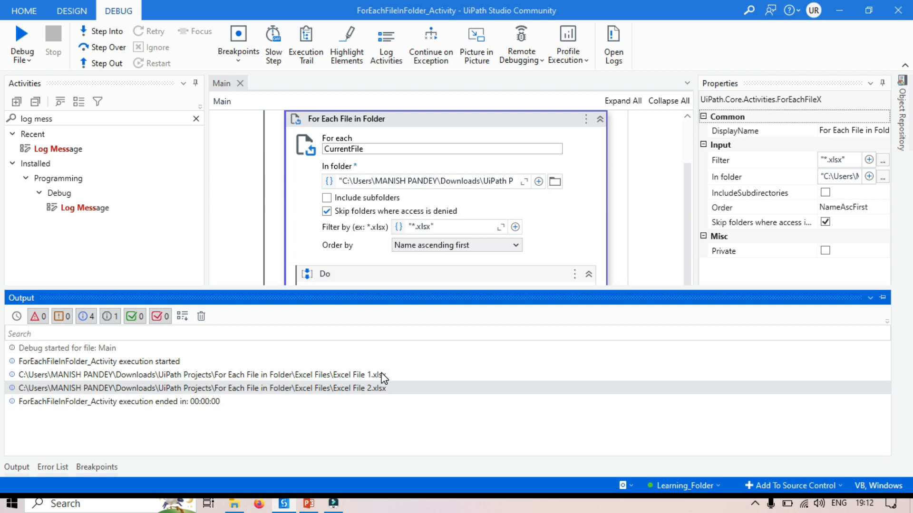
pyautogui.moveTo(393, 383)
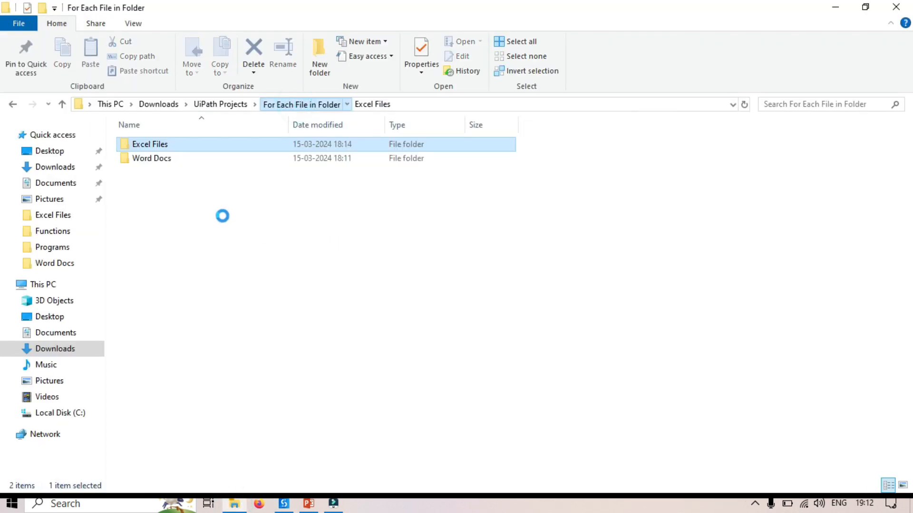
# Create a new subfolder named 'Word' inside the Word Docs folder
pyautogui.doubleClick(152, 158)
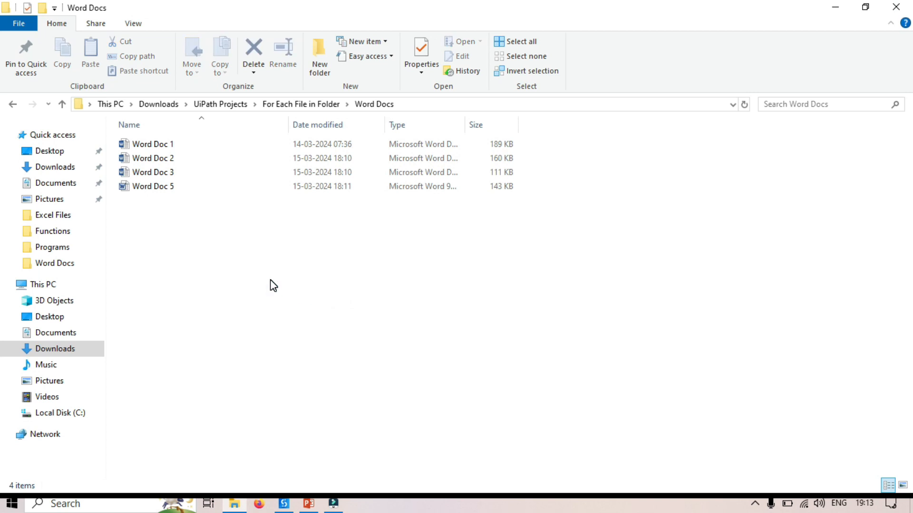
pyautogui.click(319, 56)
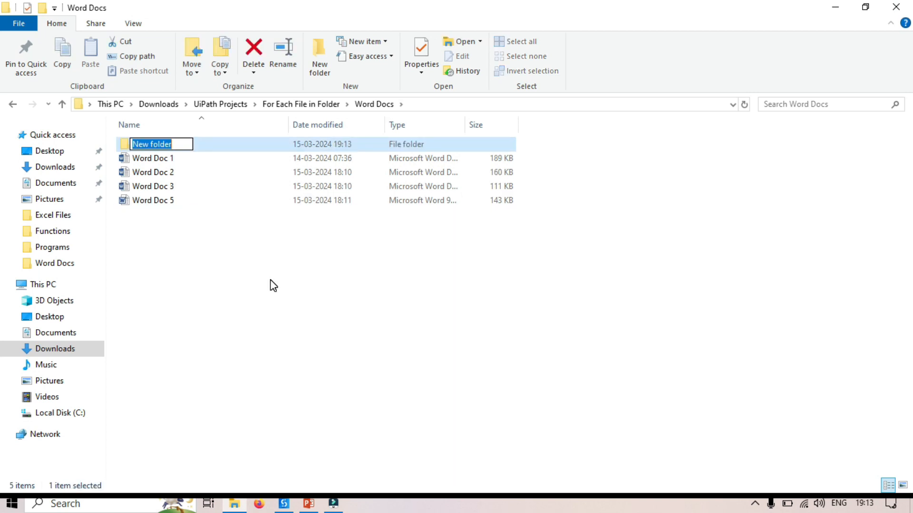
pyautogui.write('Word')
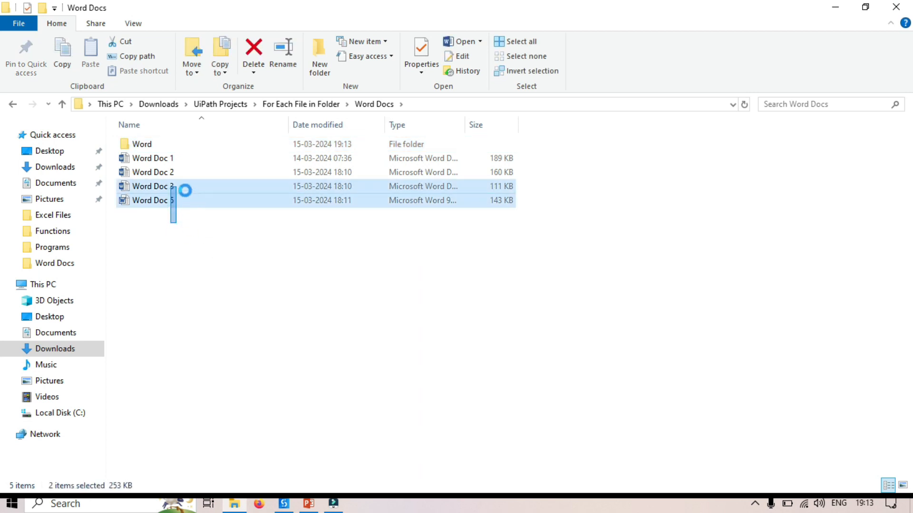
# Move Word Doc 3 and Word Doc 5 into the Word subfolder and return to Studio
pyautogui.moveTo(153, 193); pyautogui.dragTo(143, 143)
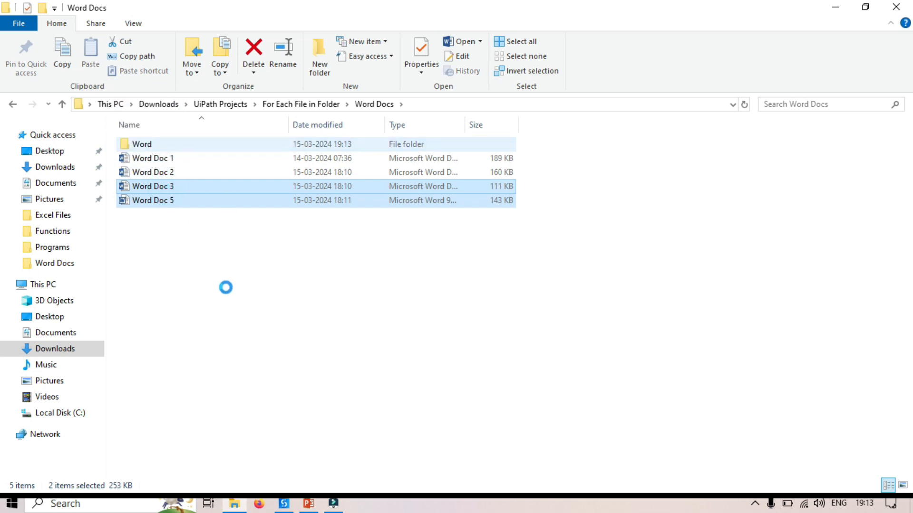
pyautogui.click(253, 50)
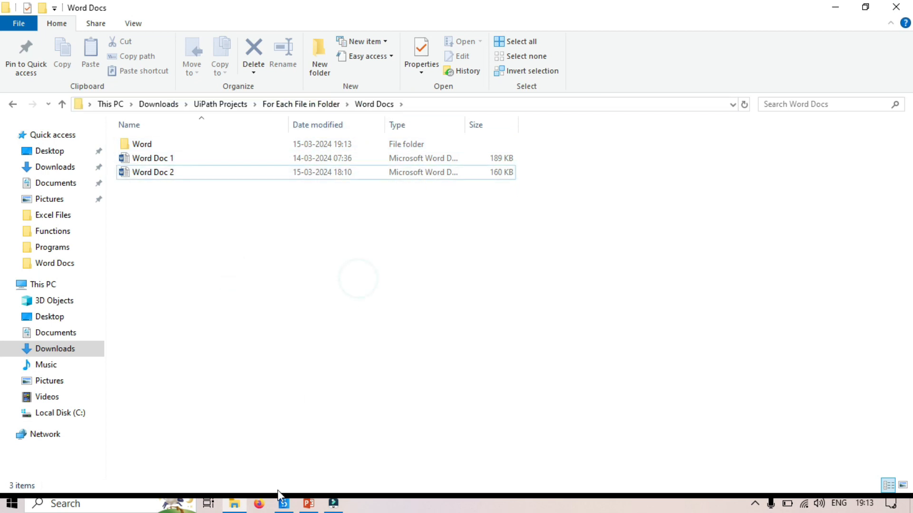
pyautogui.click(283, 503)
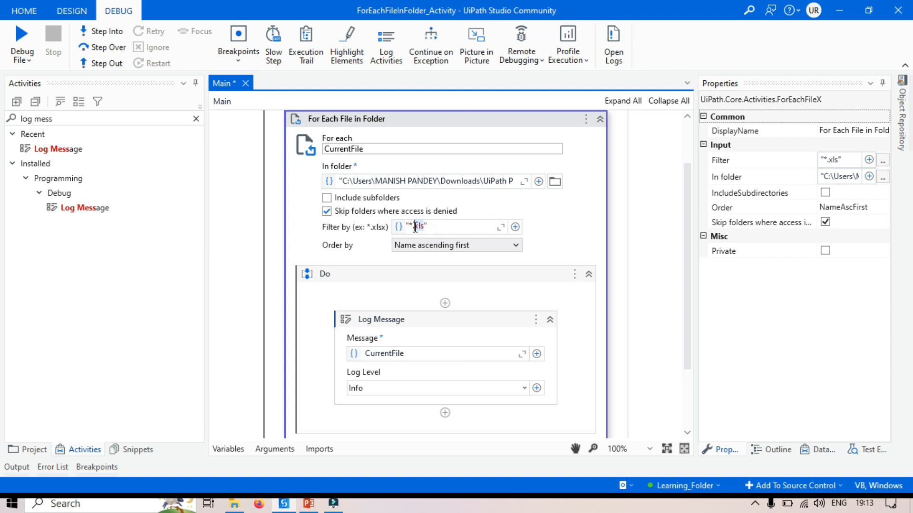
pyautogui.moveTo(457, 280)
pyautogui.write('doc')
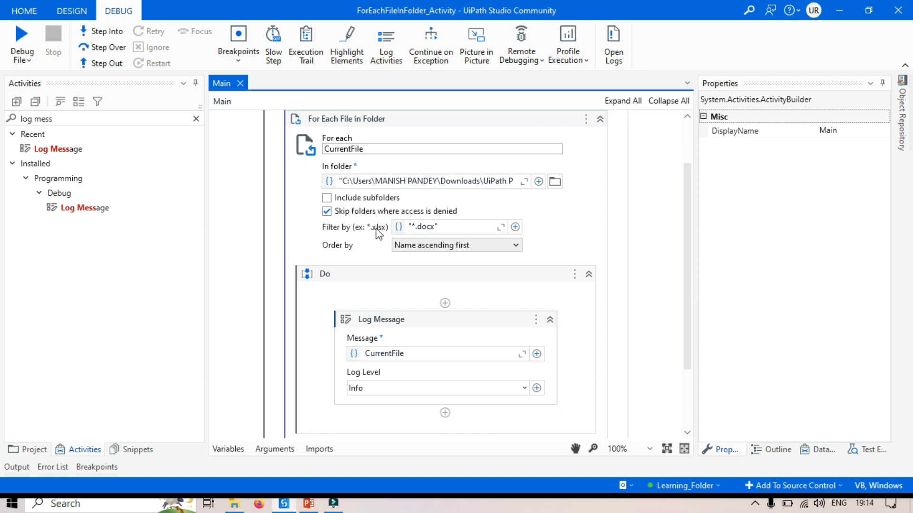
pyautogui.moveTo(377, 205)
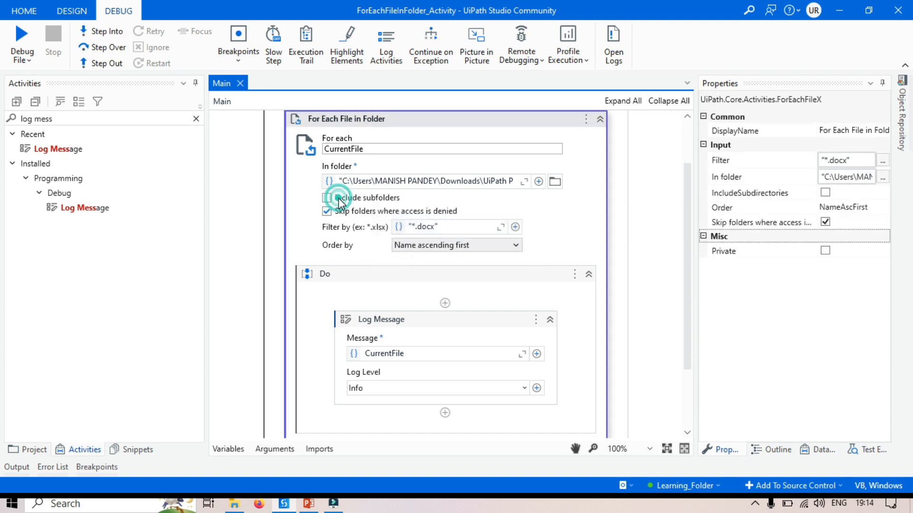
# Enable Include subfolders on the loop and start running the workflow
pyautogui.click(326, 198)
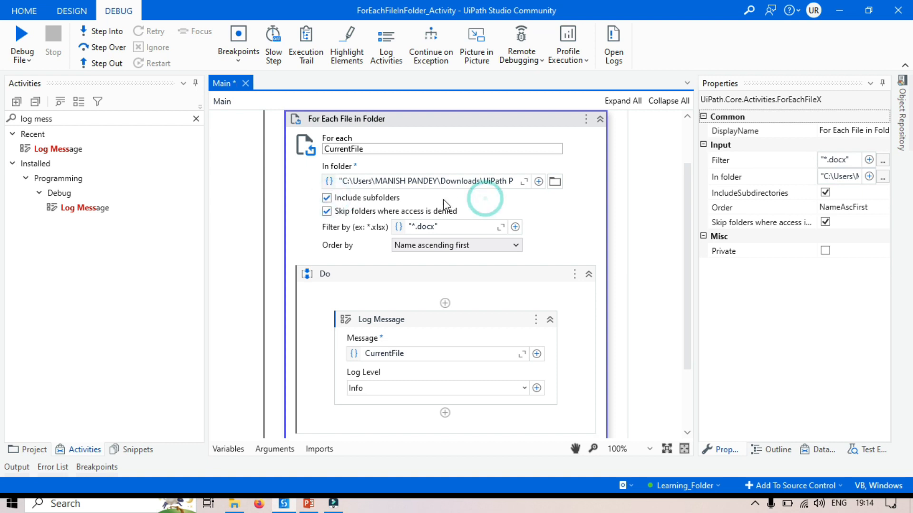
pyautogui.click(21, 36)
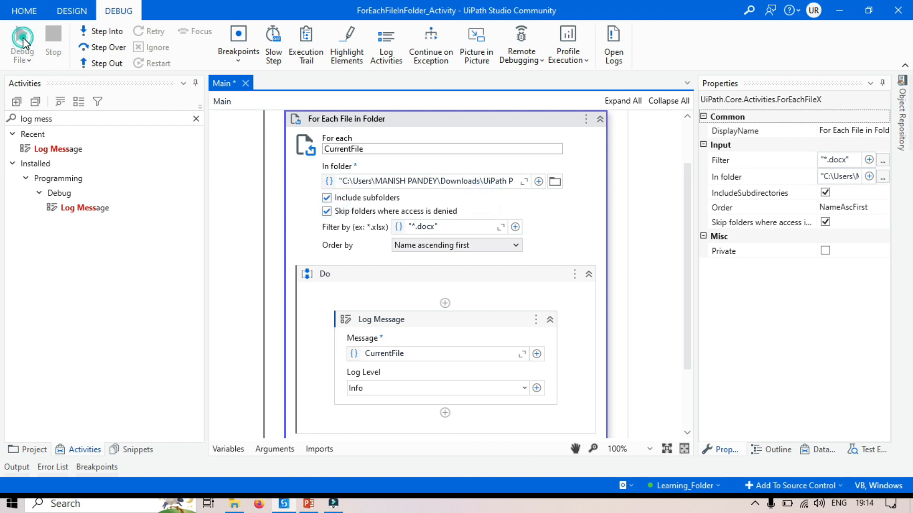
# Run the workflow and view the log of Word Doc 1, 2 and 3 .docx paths
pyautogui.click(22, 38)
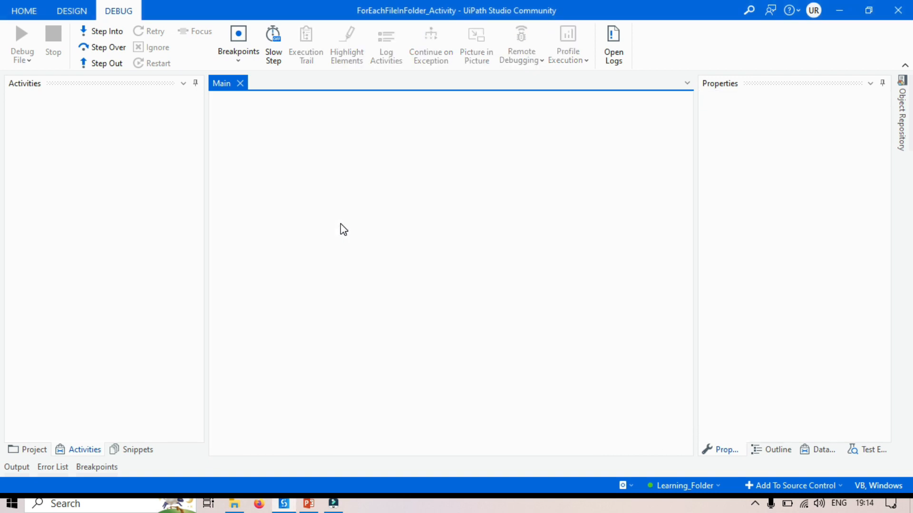
pyautogui.click(22, 44)
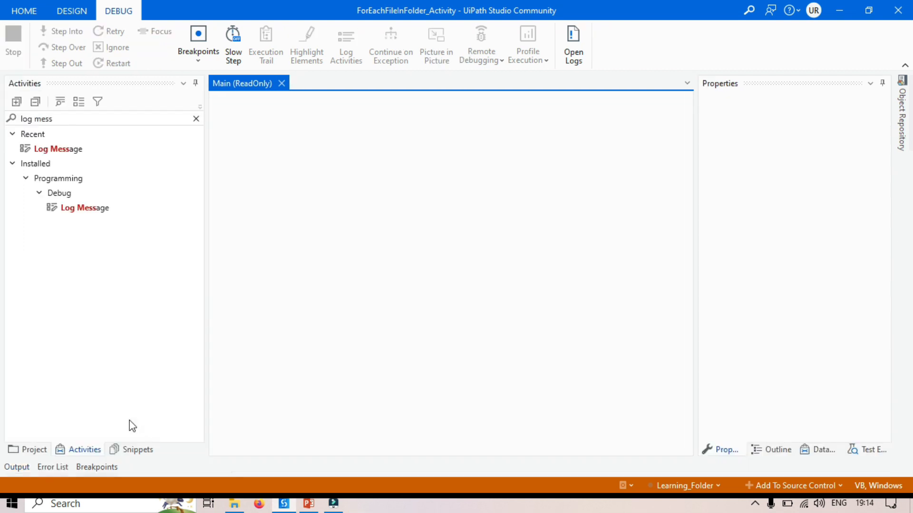
pyautogui.click(21, 44)
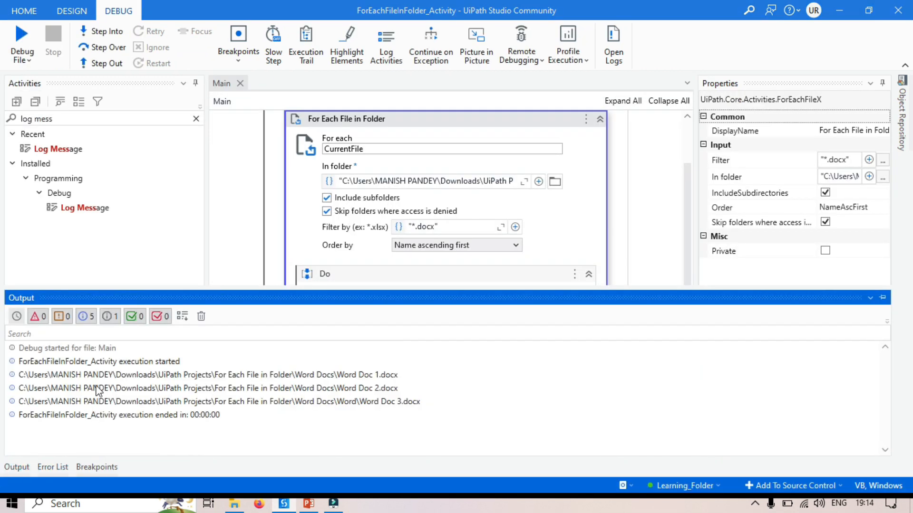
pyautogui.moveTo(410, 400)
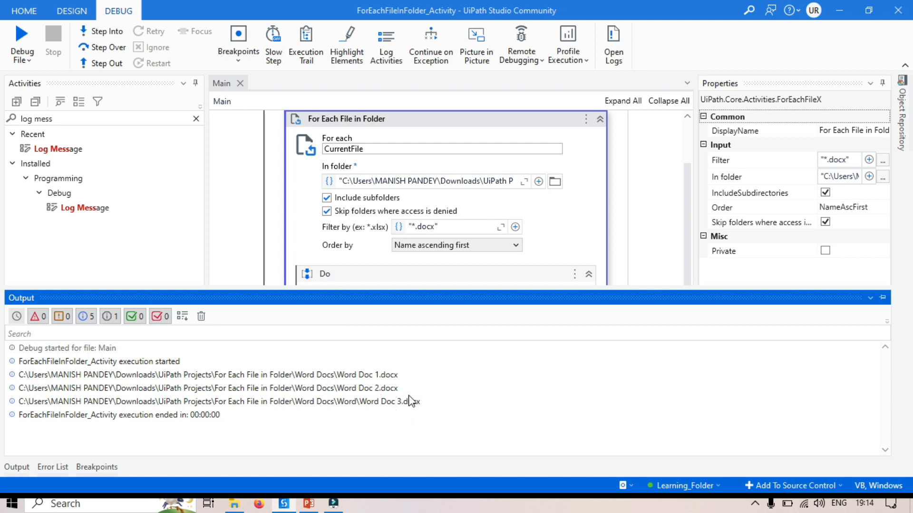
pyautogui.moveTo(223, 438)
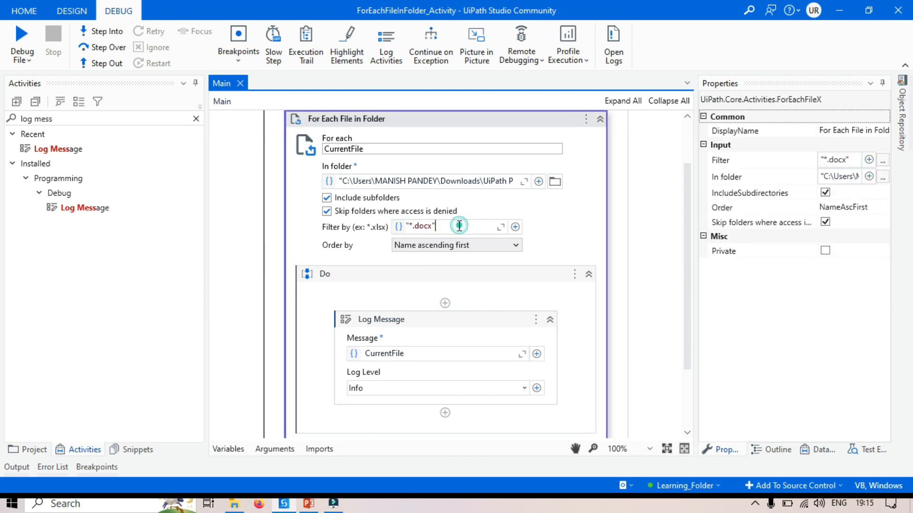
pyautogui.moveTo(452, 273)
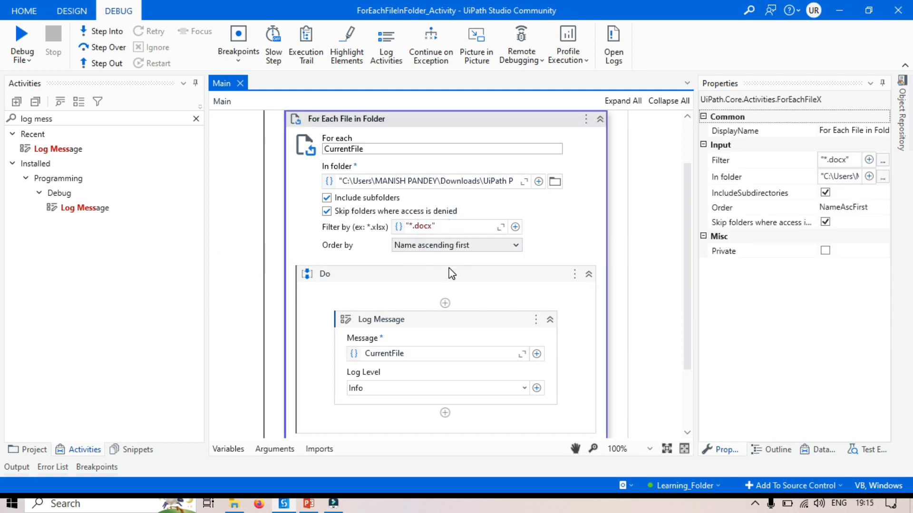
pyautogui.moveTo(452, 274)
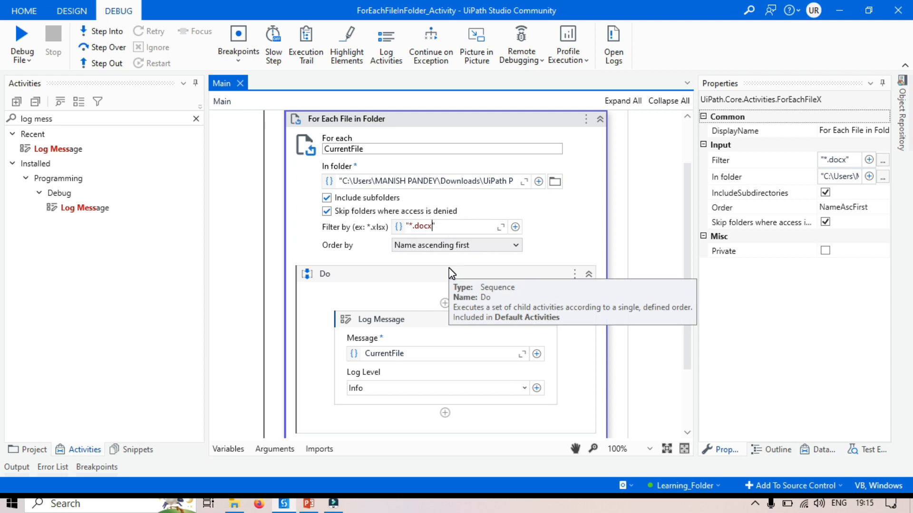
pyautogui.moveTo(451, 275)
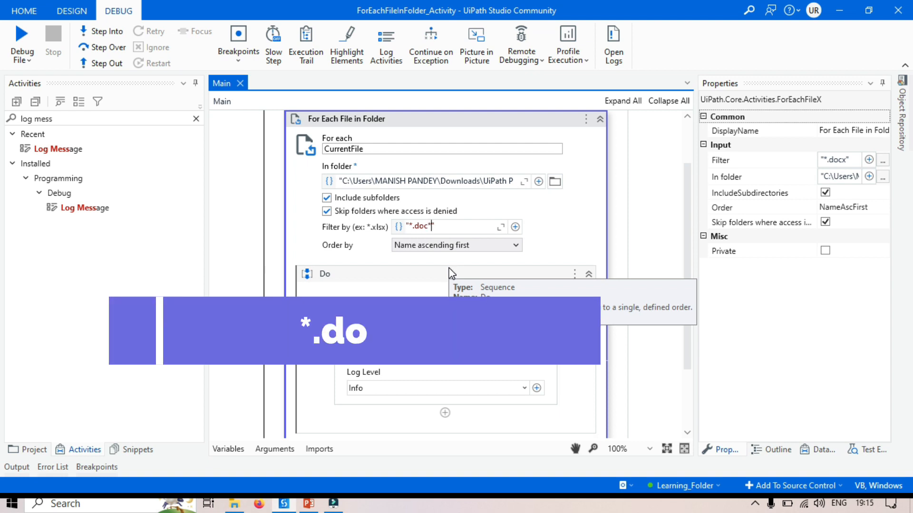
# Widen the loop's file filter to '*.doc*'
pyautogui.write('*')
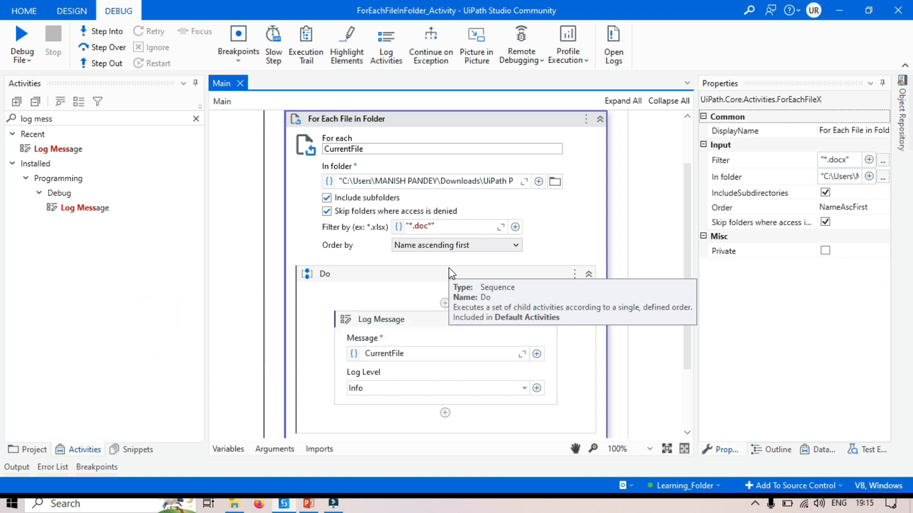
pyautogui.moveTo(568, 229)
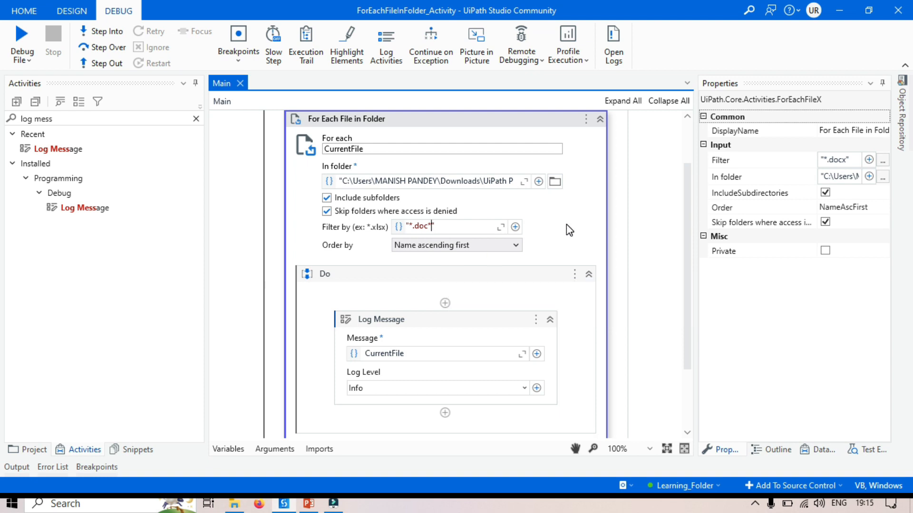
# Run the workflow so Word Doc 5.doc is also logged, then return to the designer
pyautogui.click(22, 44)
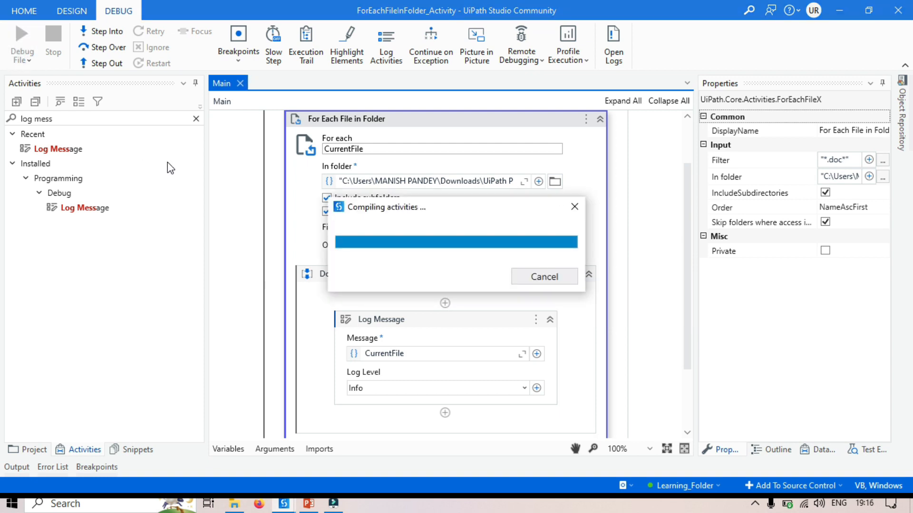
pyautogui.click(22, 38)
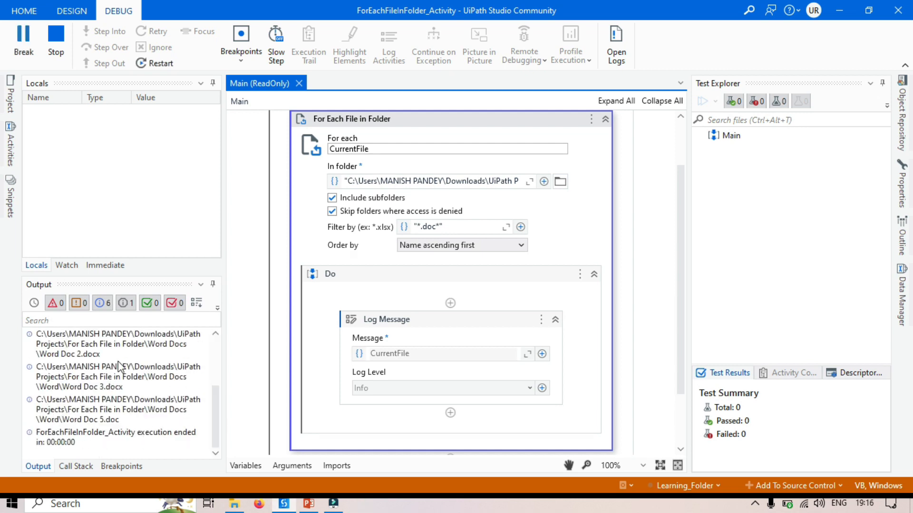
pyautogui.click(53, 38)
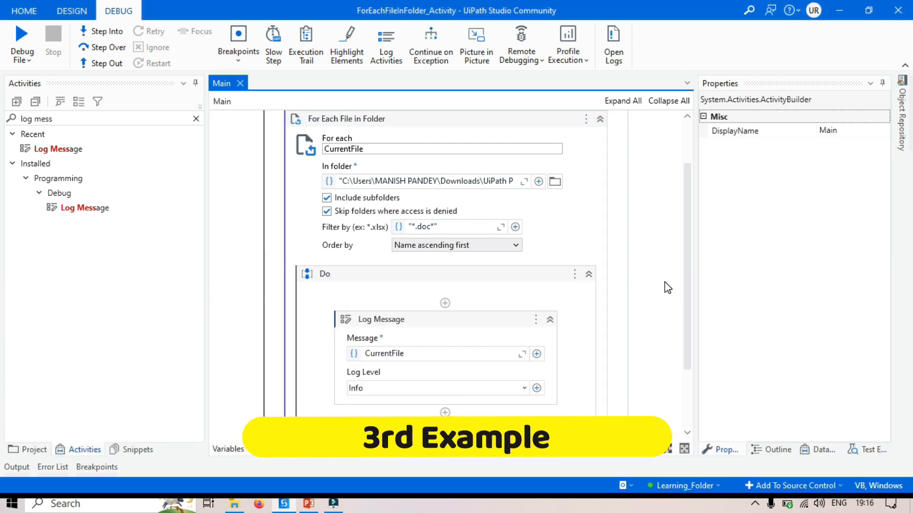
# Set the Log Message's Message to CurrentFile.CreationTime via IntelliSense
pyautogui.scroll(-3)
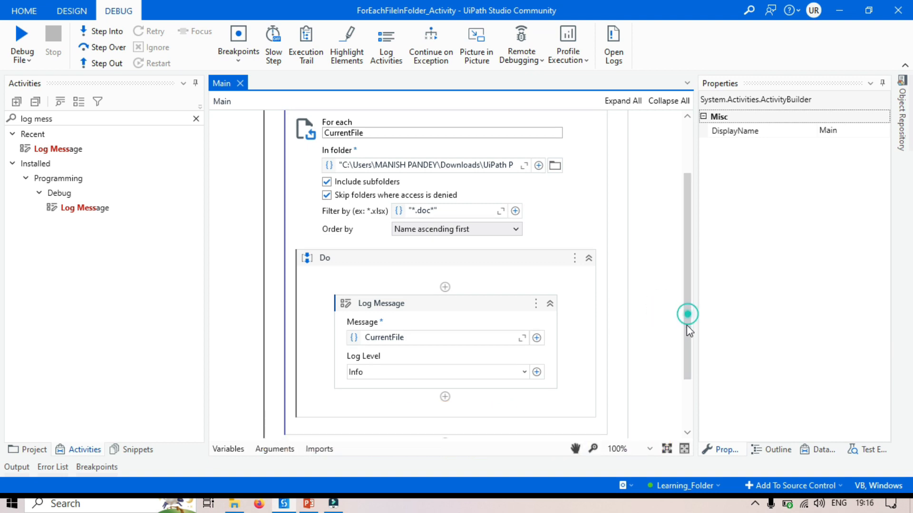
pyautogui.click(382, 293)
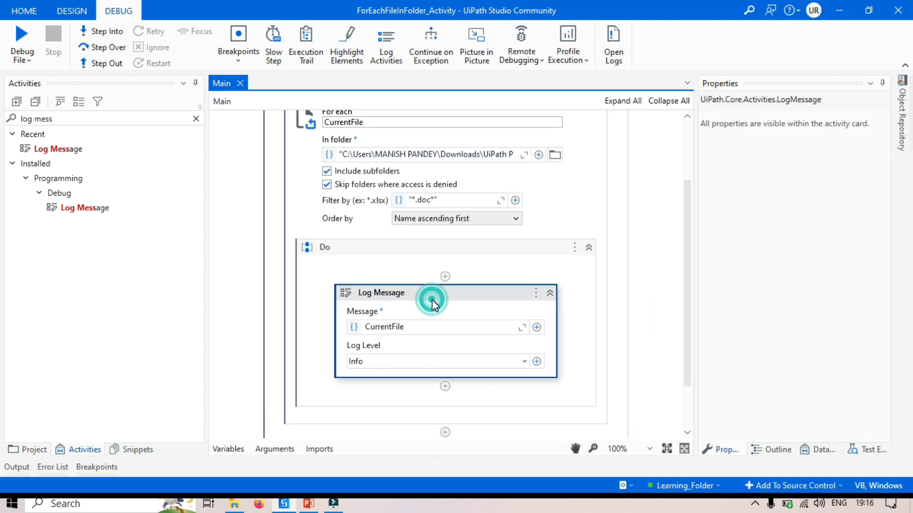
pyautogui.moveTo(417, 327)
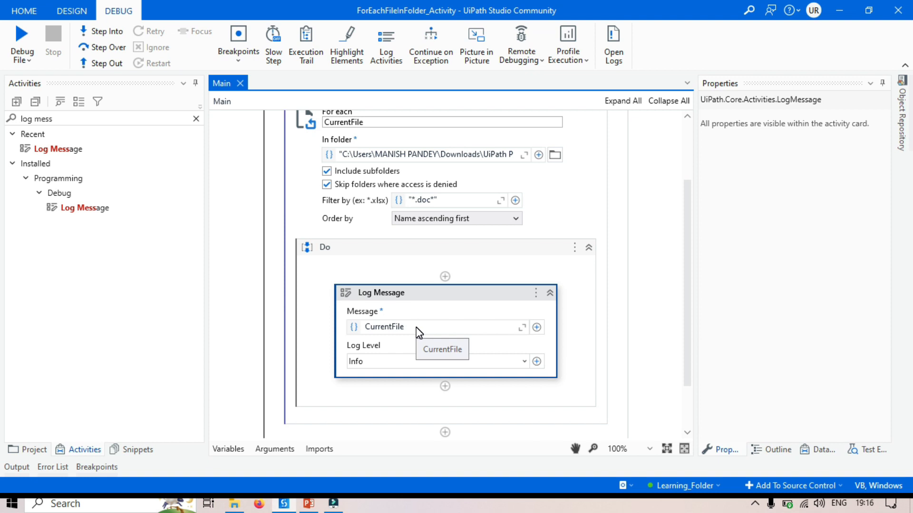
pyautogui.scroll(3)
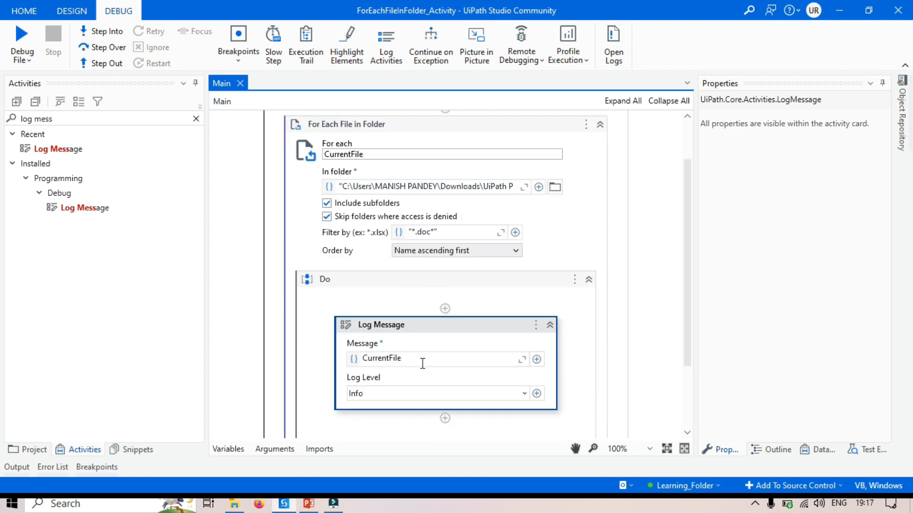
pyautogui.write('.')
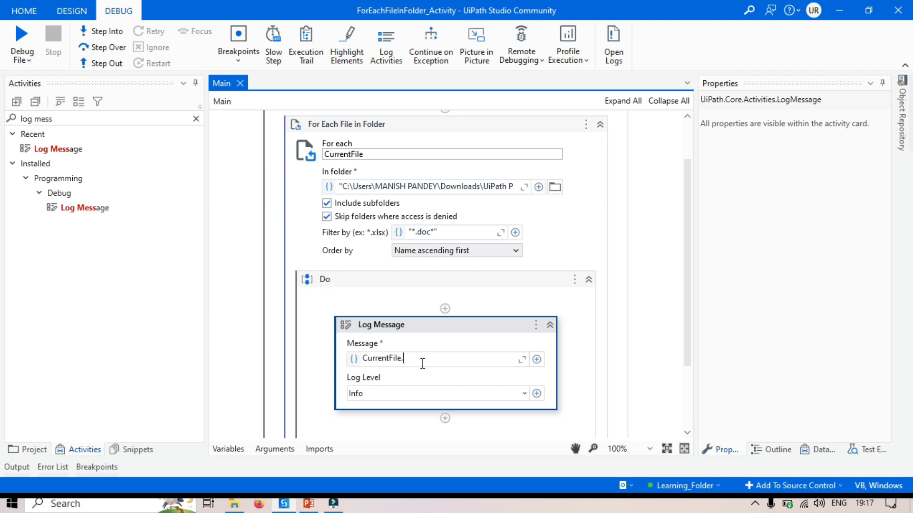
pyautogui.write('.')
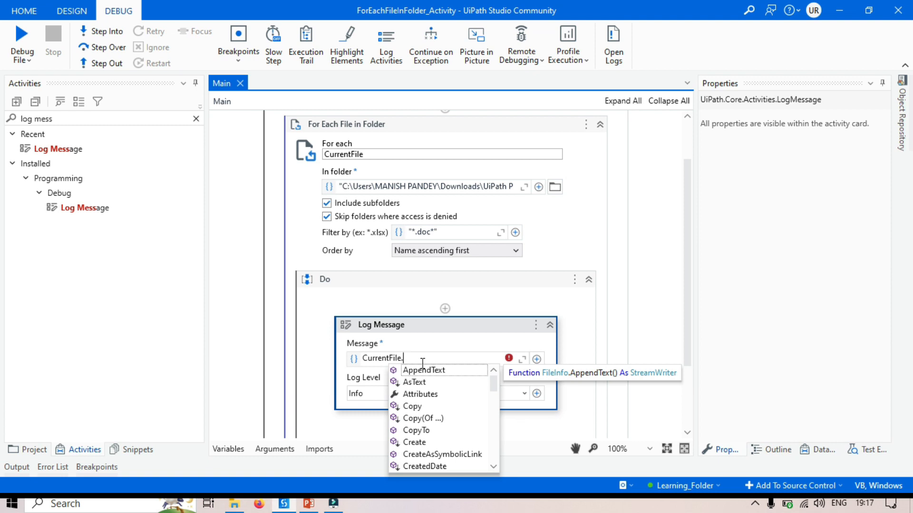
pyautogui.moveTo(495, 389)
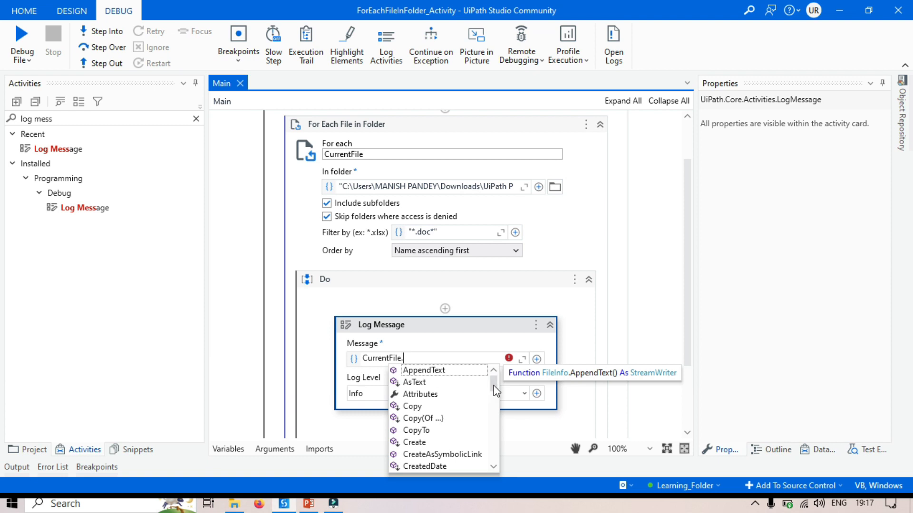
pyautogui.scroll(-3)
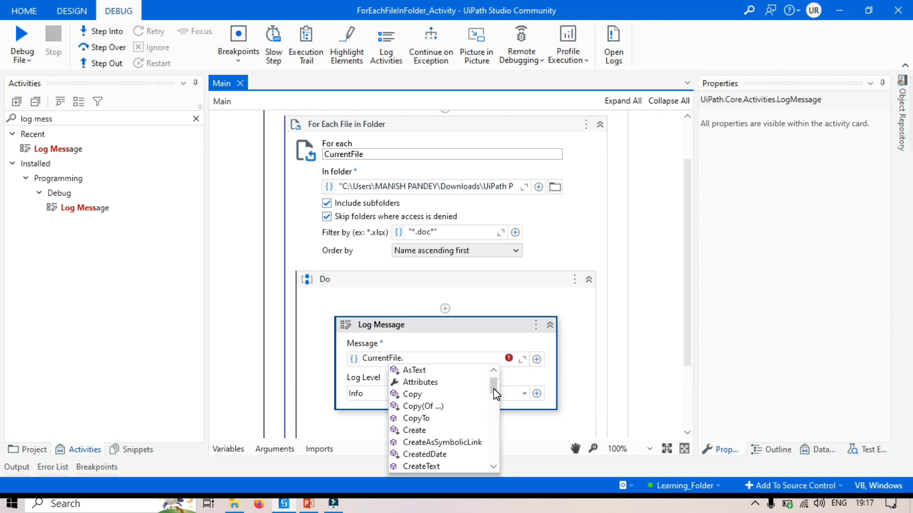
pyautogui.scroll(3)
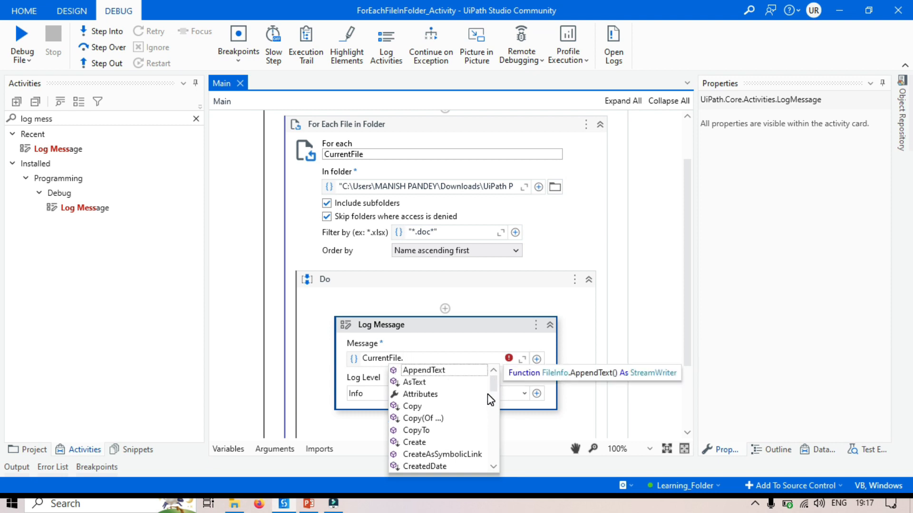
pyautogui.scroll(-3)
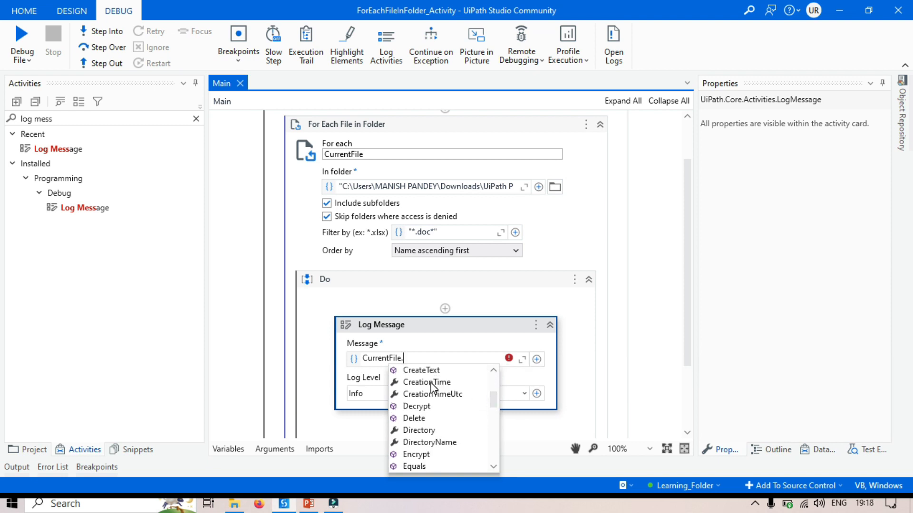
pyautogui.click(426, 382)
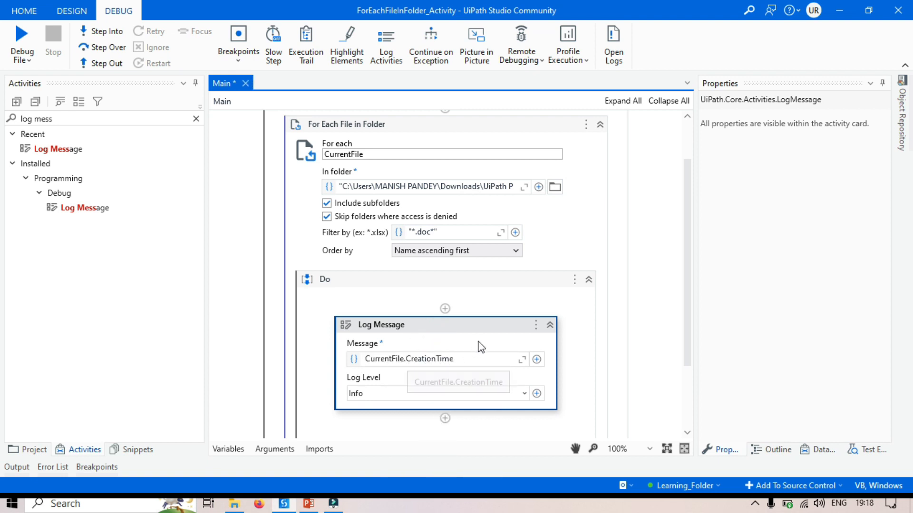
pyautogui.moveTo(285, 235)
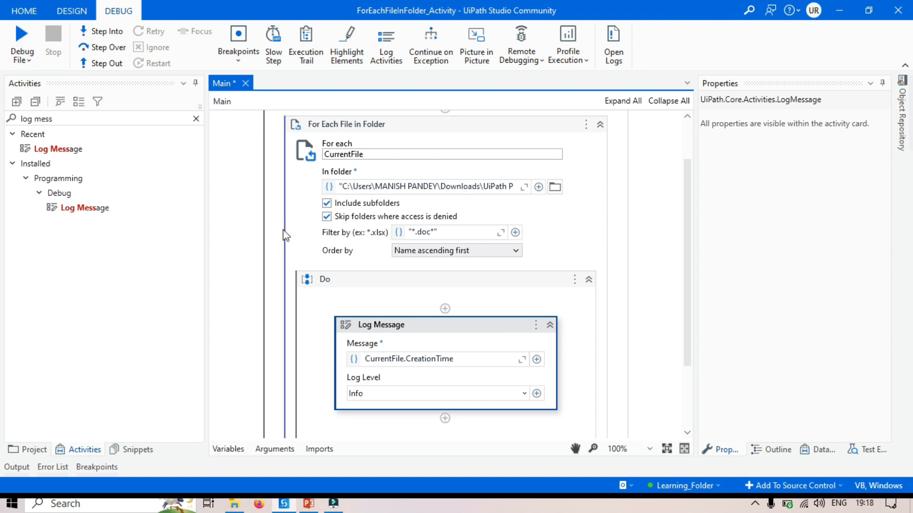
pyautogui.moveTo(443, 361)
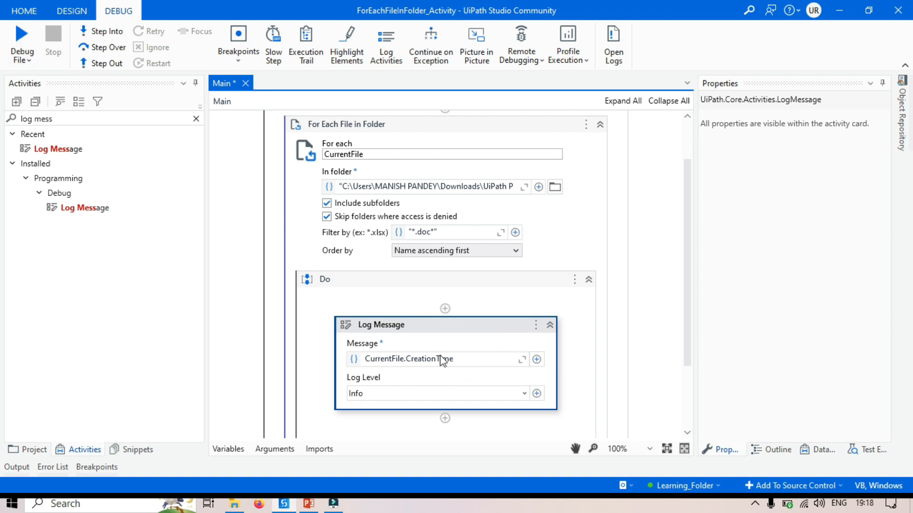
pyautogui.moveTo(279, 367)
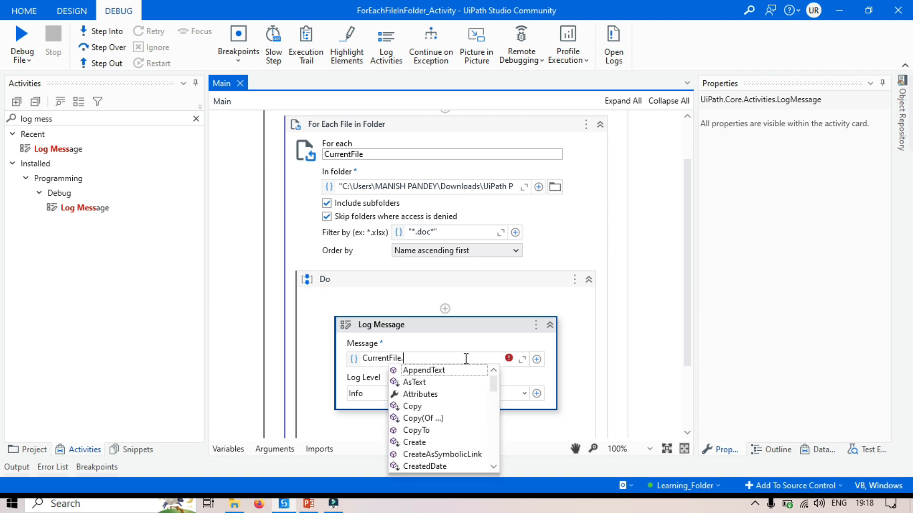
# Replace the message with CurrentFile.Name so each file's name is logged
pyautogui.scroll(-3)
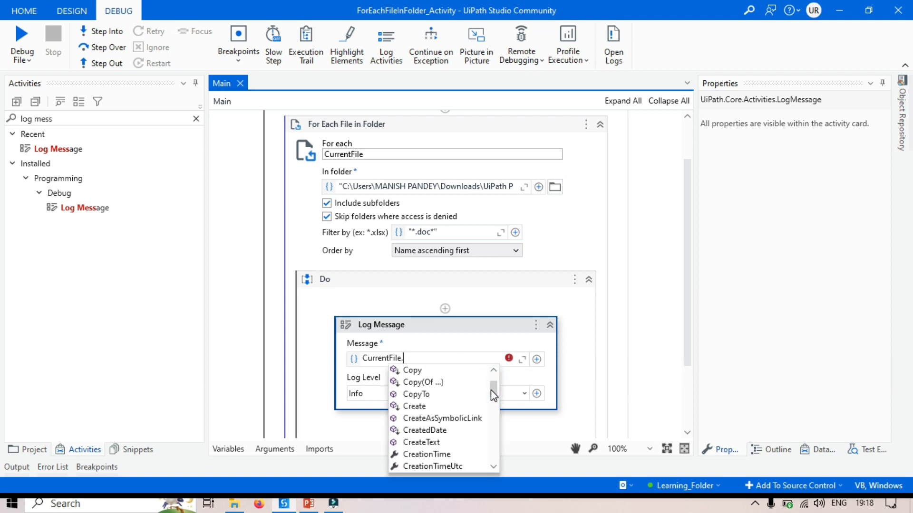
pyautogui.scroll(-3)
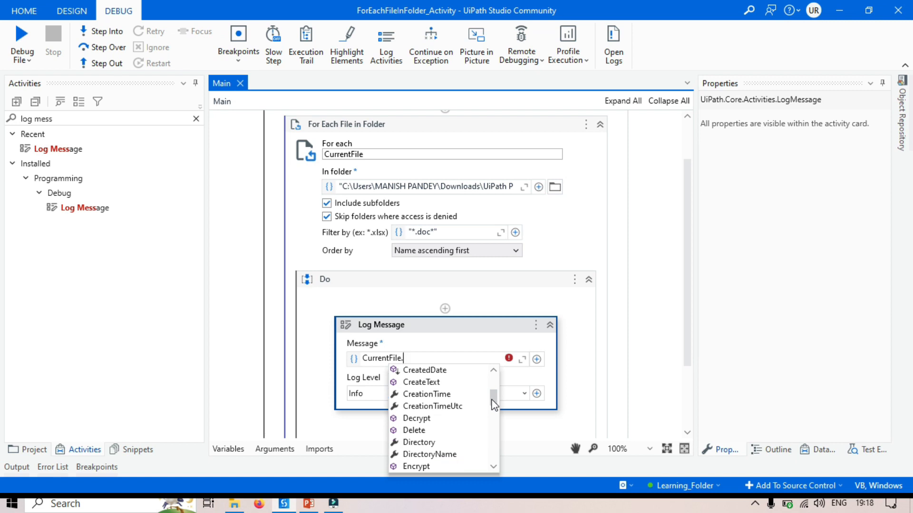
pyautogui.scroll(-3)
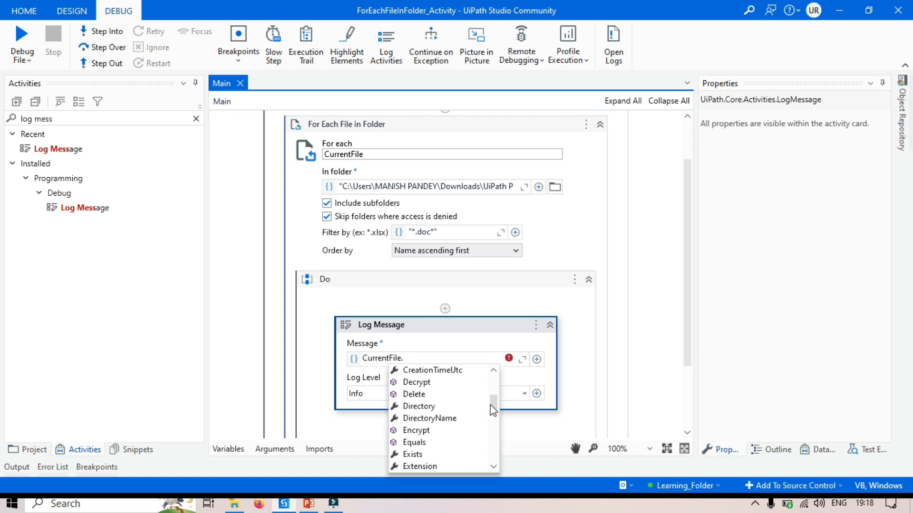
pyautogui.moveTo(434, 418)
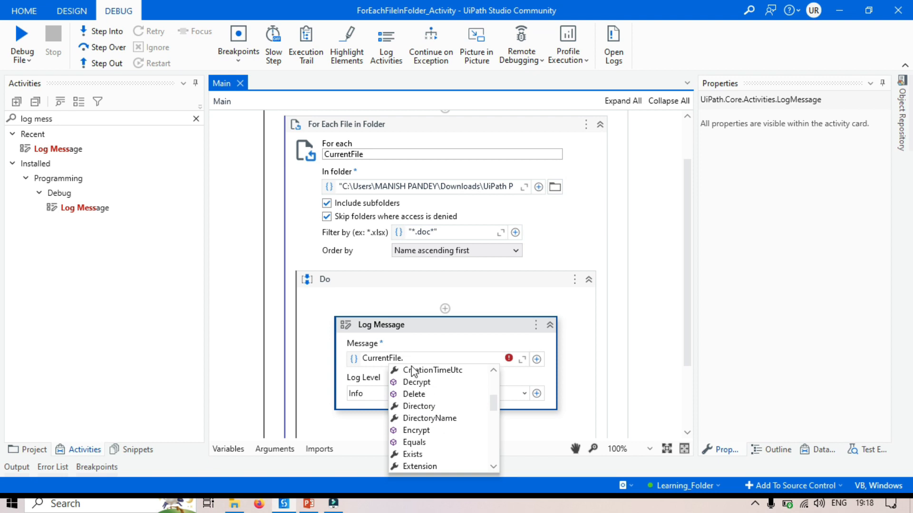
pyautogui.moveTo(459, 425)
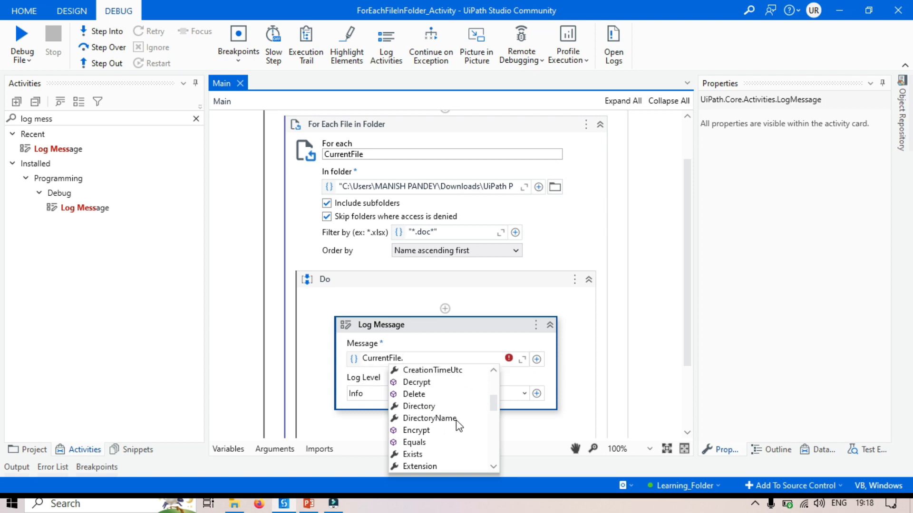
pyautogui.scroll(-3)
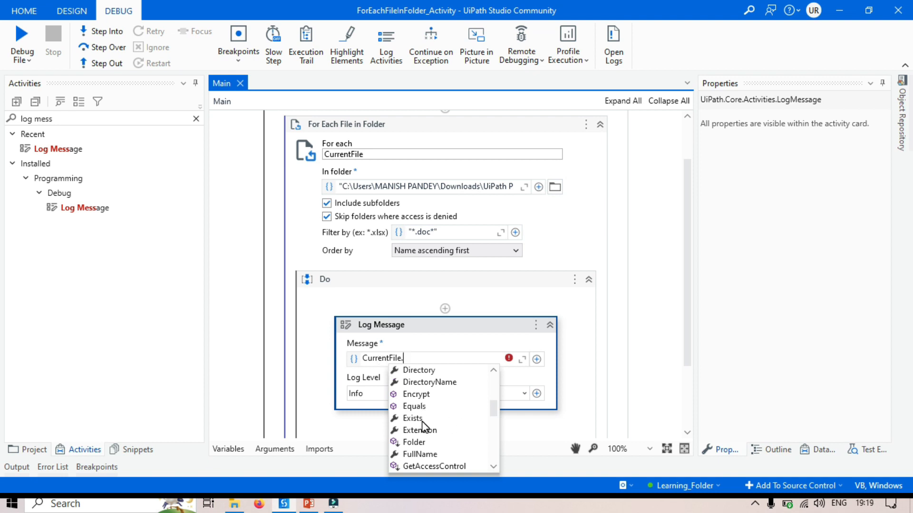
pyautogui.moveTo(434, 438)
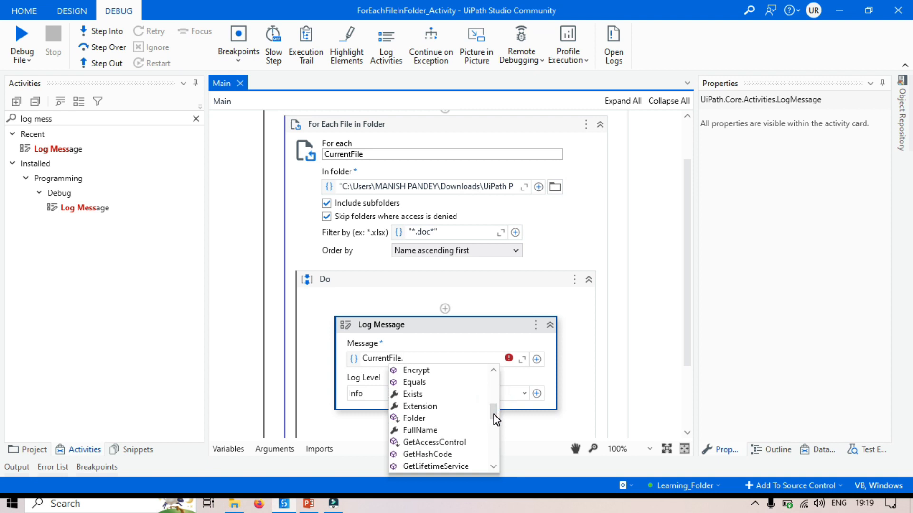
pyautogui.scroll(-3)
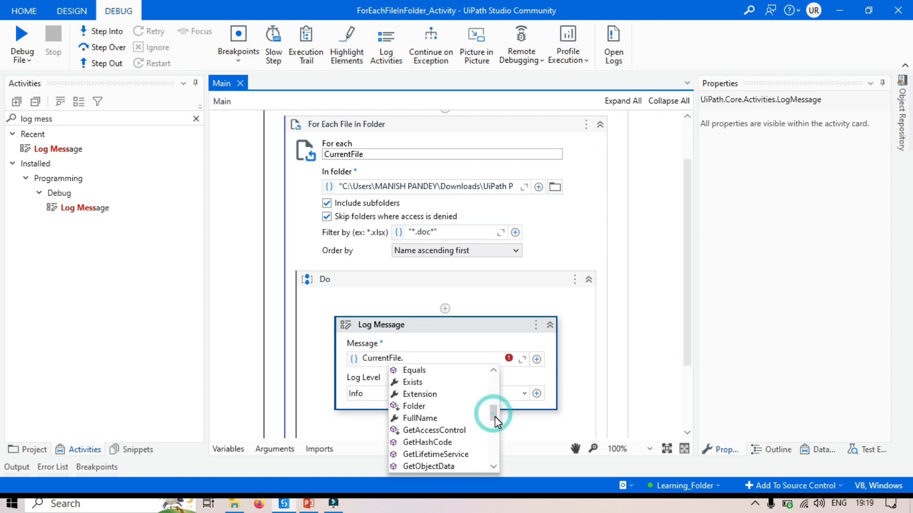
pyautogui.scroll(-3)
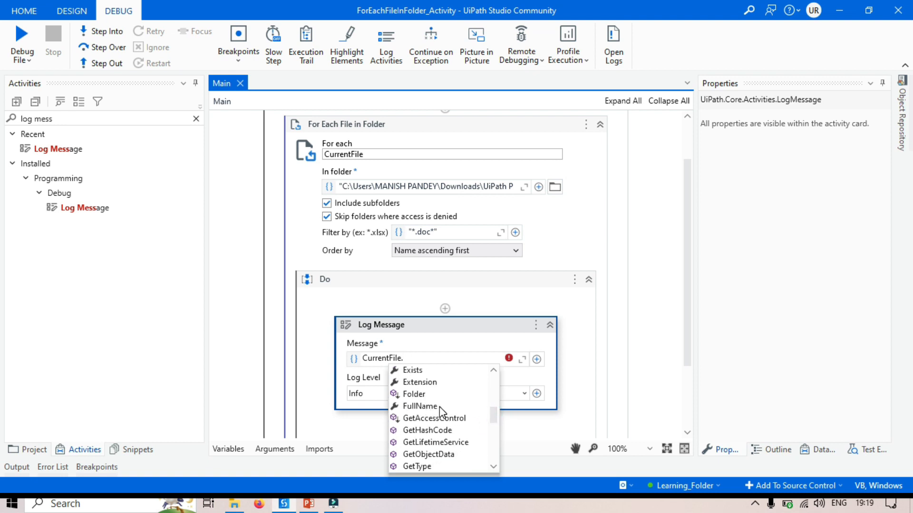
pyautogui.scroll(-3)
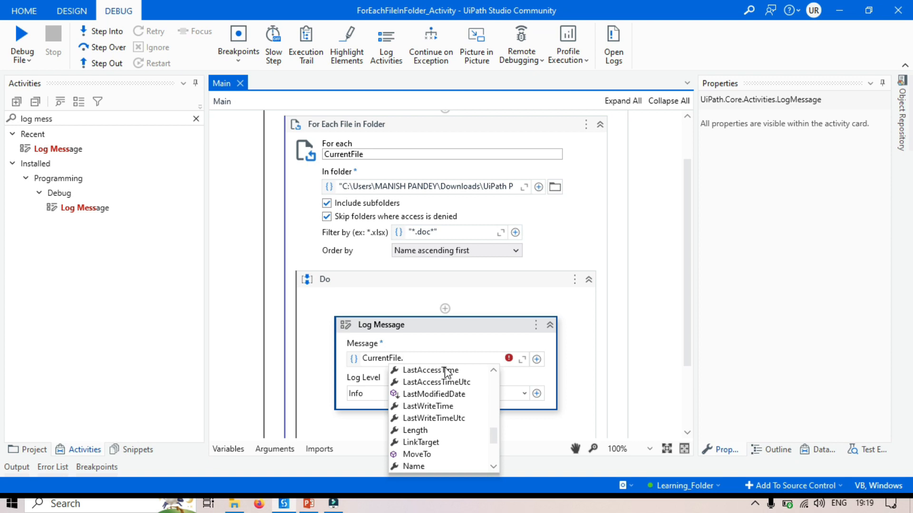
pyautogui.moveTo(454, 401)
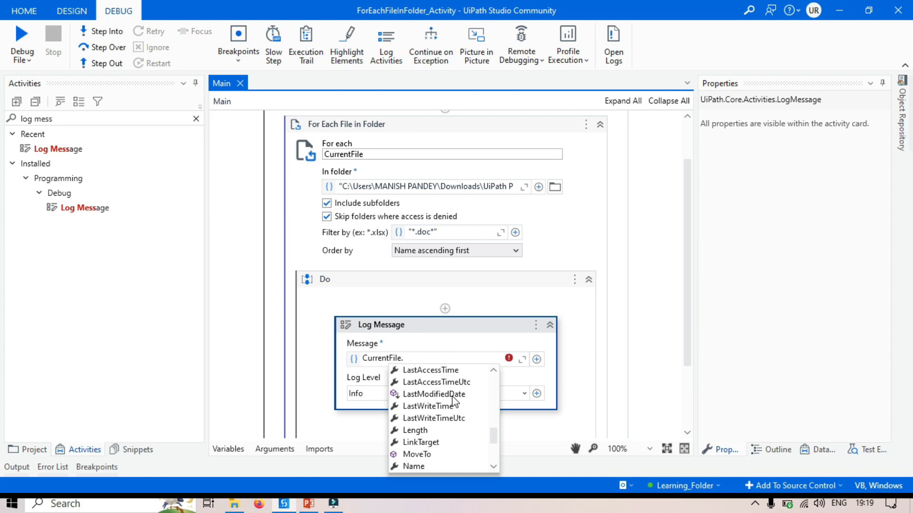
pyautogui.scroll(-3)
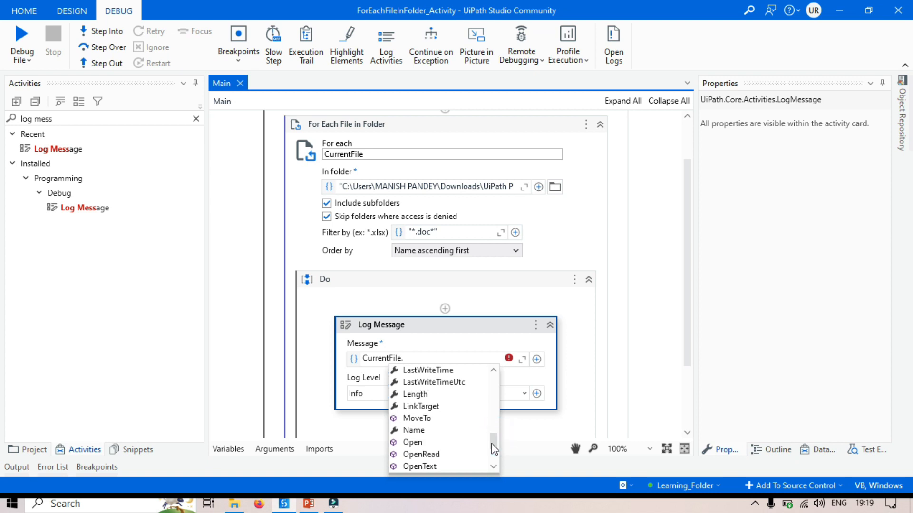
pyautogui.scroll(-3)
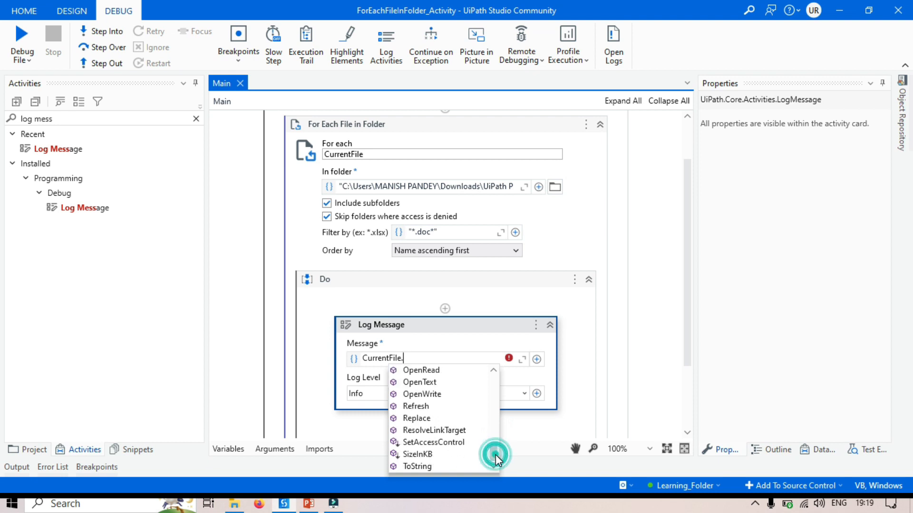
pyautogui.scroll(3)
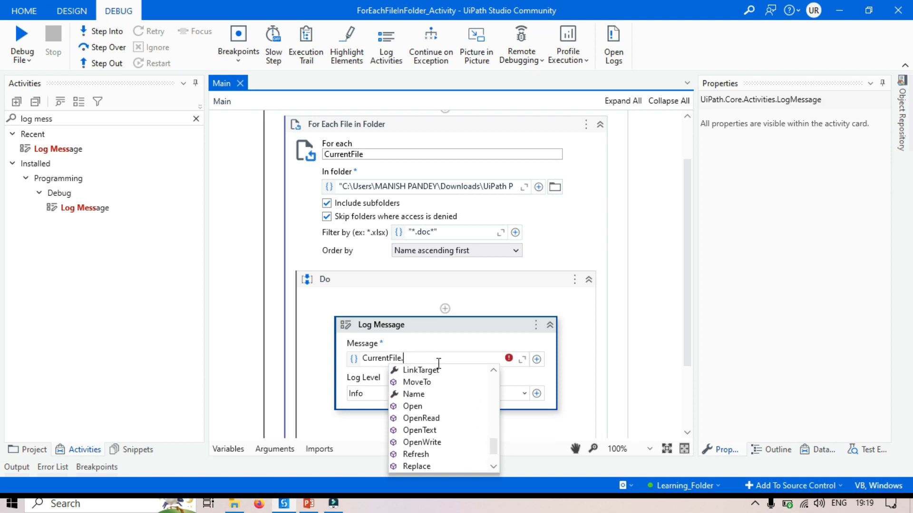
pyautogui.moveTo(444, 404)
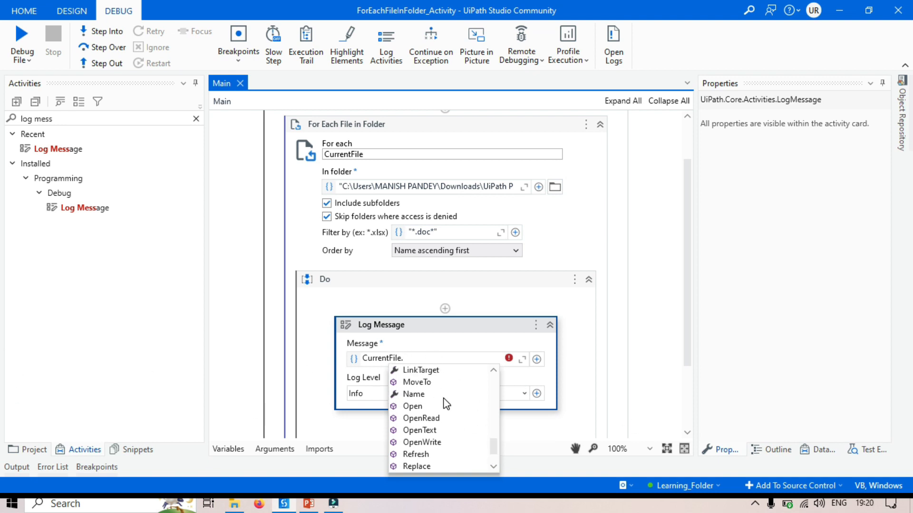
pyautogui.moveTo(425, 397)
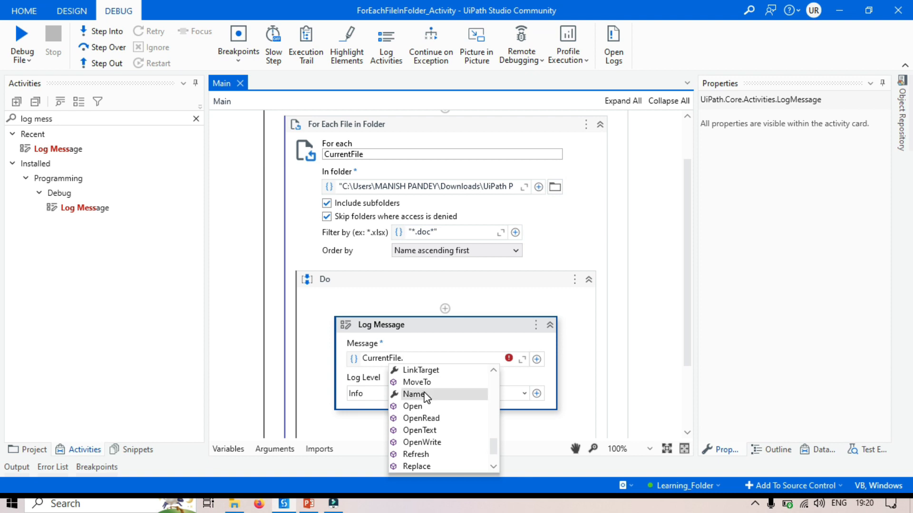
pyautogui.click(413, 395)
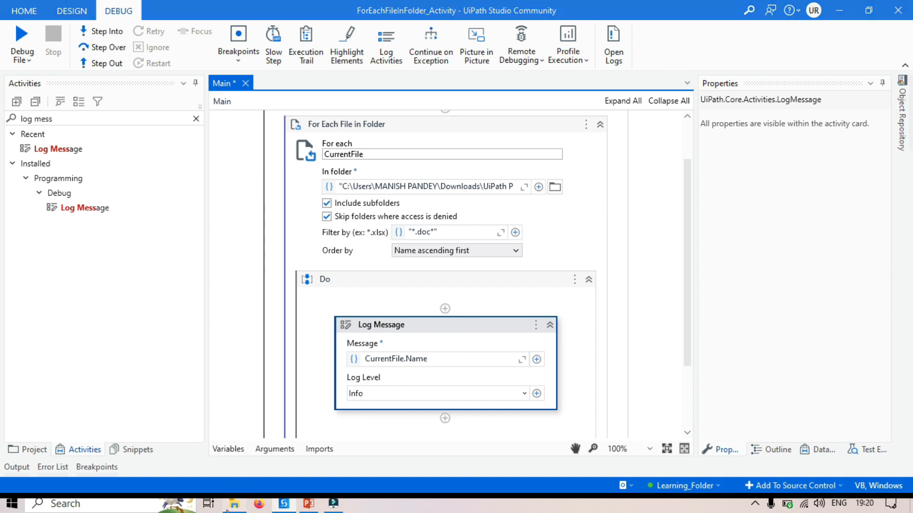
# Check the Word documents in File Explorer, then run the workflow with Debug File to log their names
pyautogui.click(233, 503)
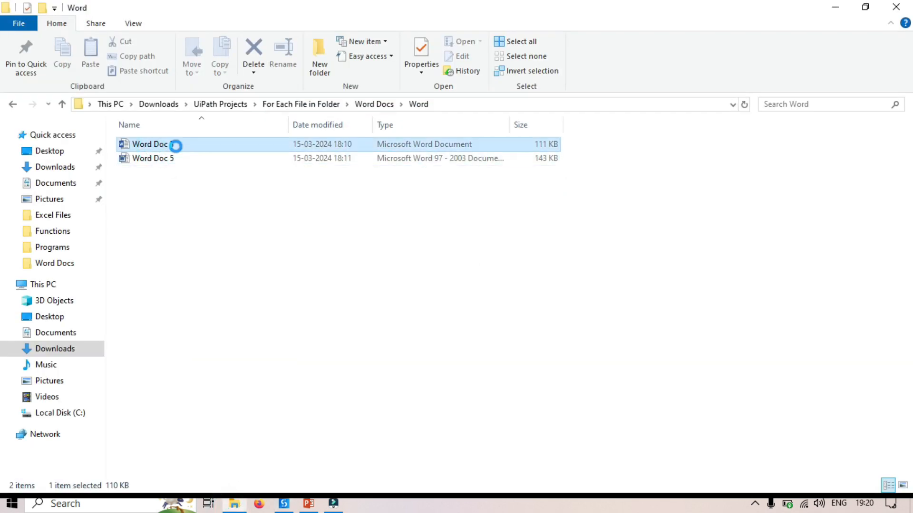
pyautogui.click(284, 504)
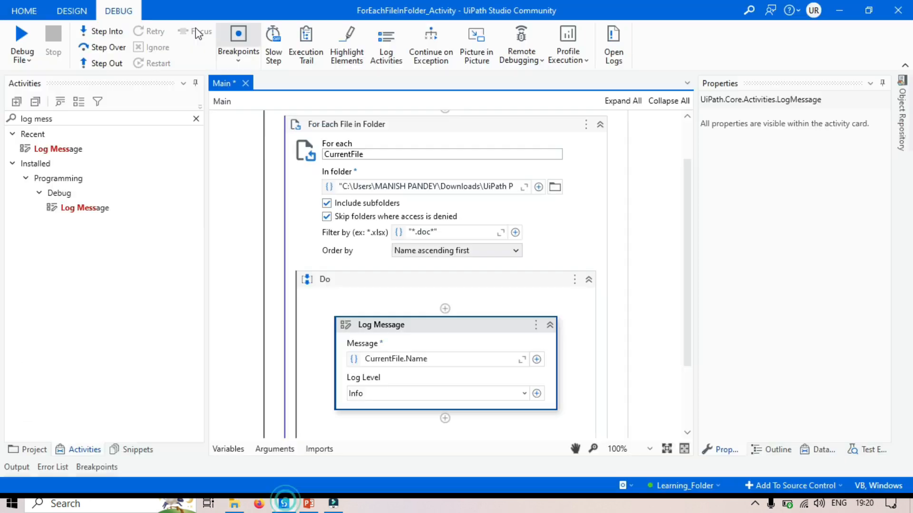
pyautogui.click(22, 41)
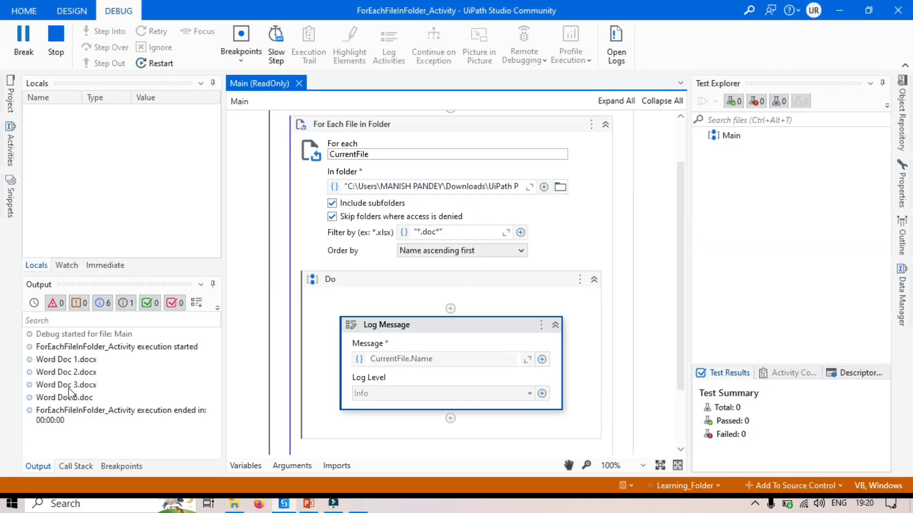
pyautogui.click(57, 37)
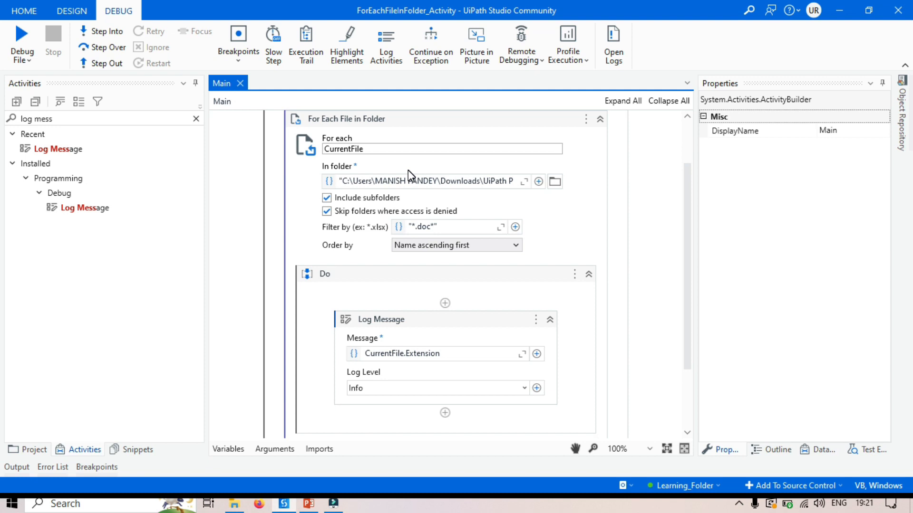